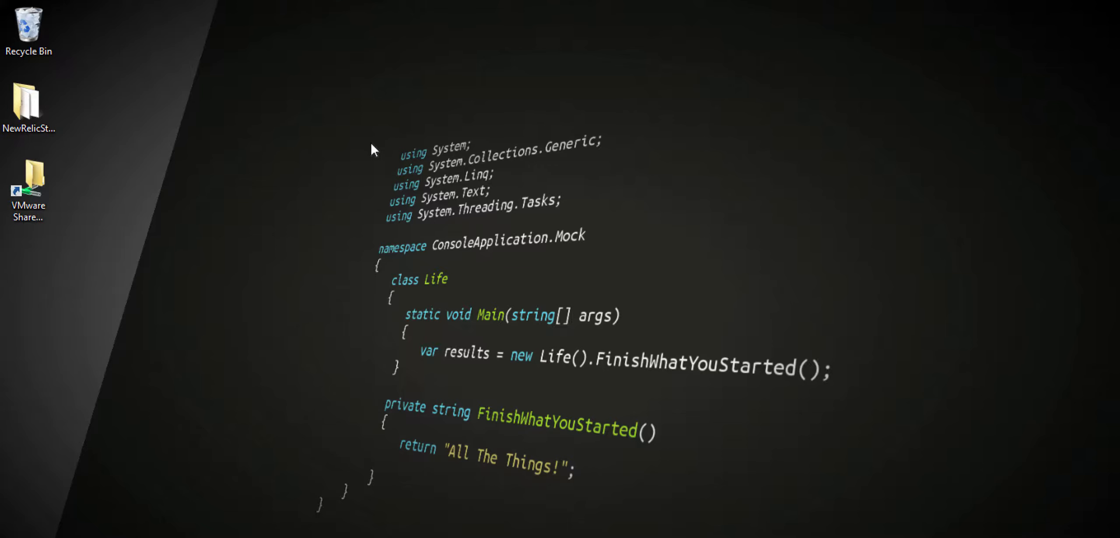
mouse_move(212, 438)
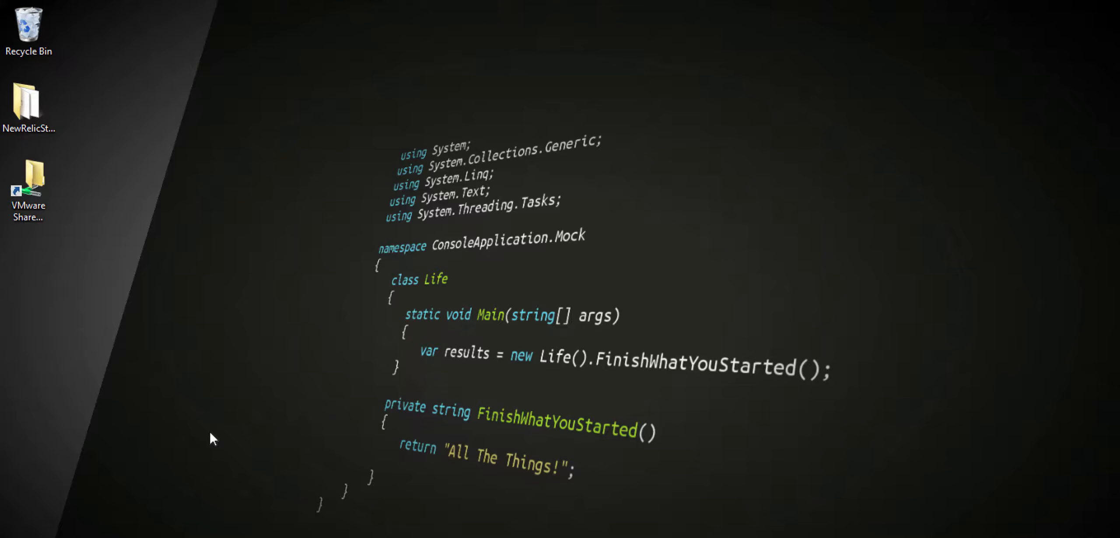
mouse_move(178, 470)
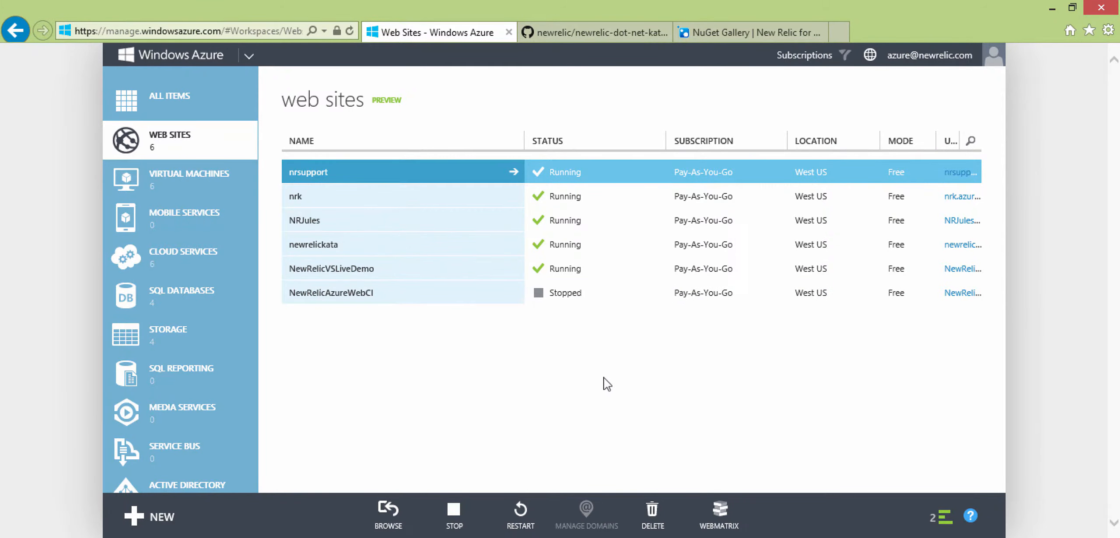
- Open the installed add-ons list and start buying a new add-on from the store
scroll("down", 3)
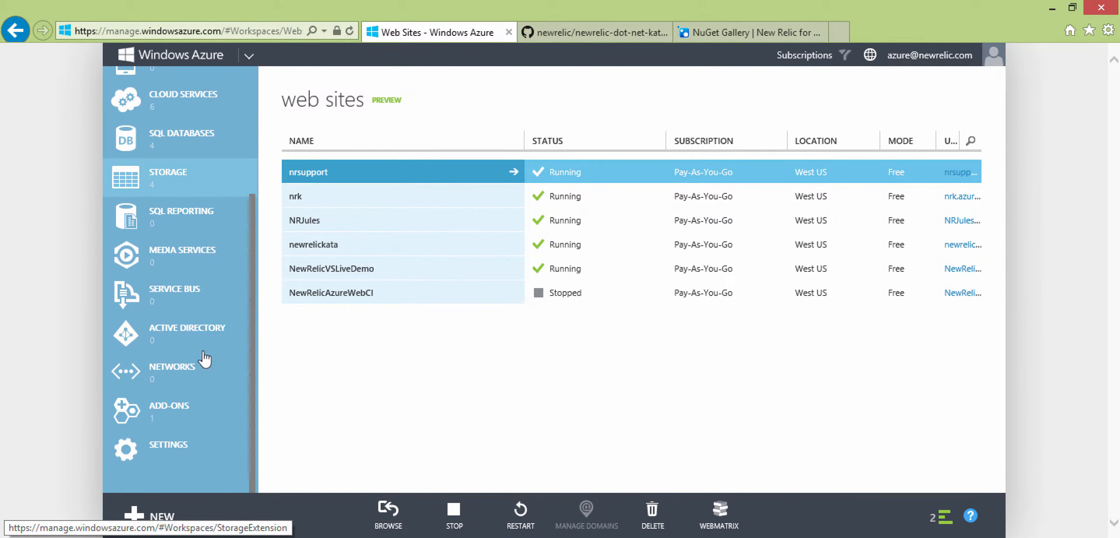
left_click(168, 411)
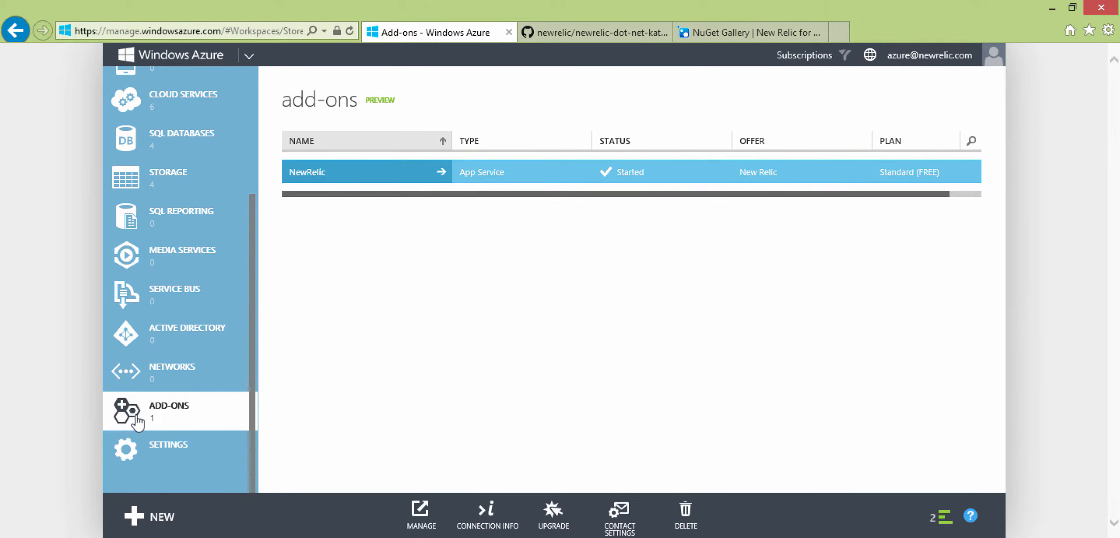
mouse_move(459, 315)
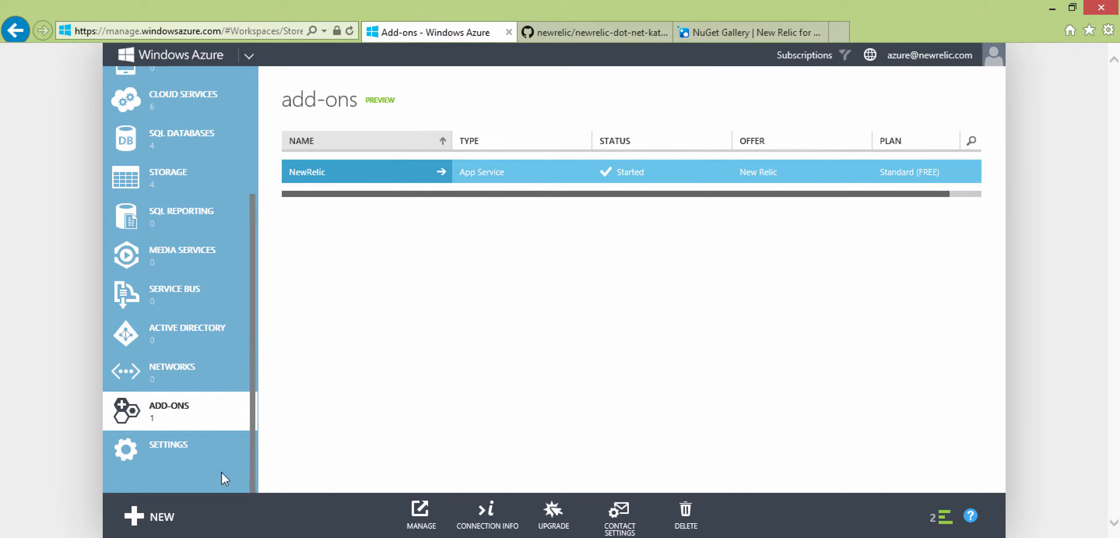
left_click(150, 517)
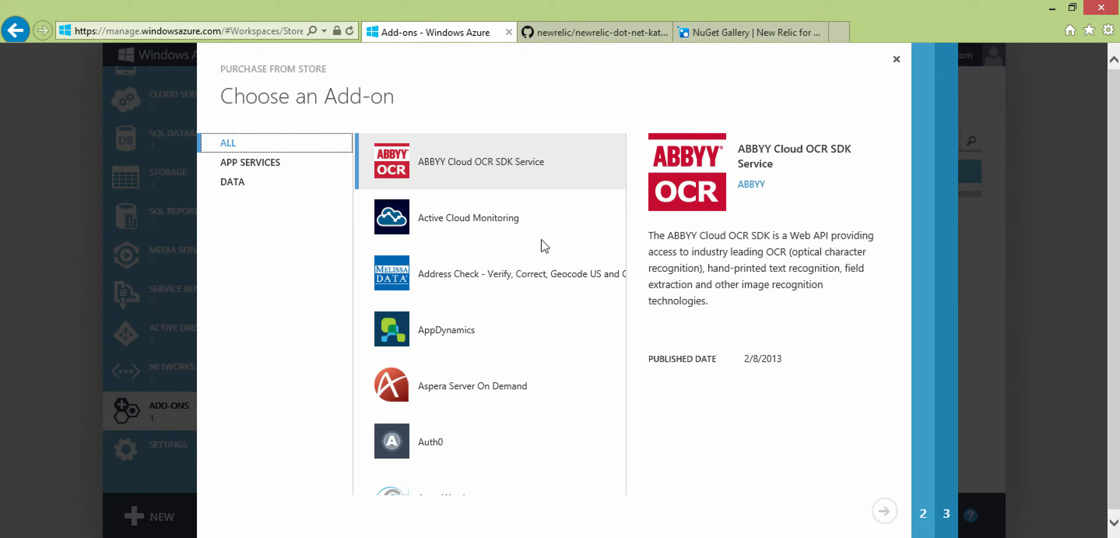
- Buy New Relic on the free Standard plan, named NewReliczureWebsites
scroll("down", 3)
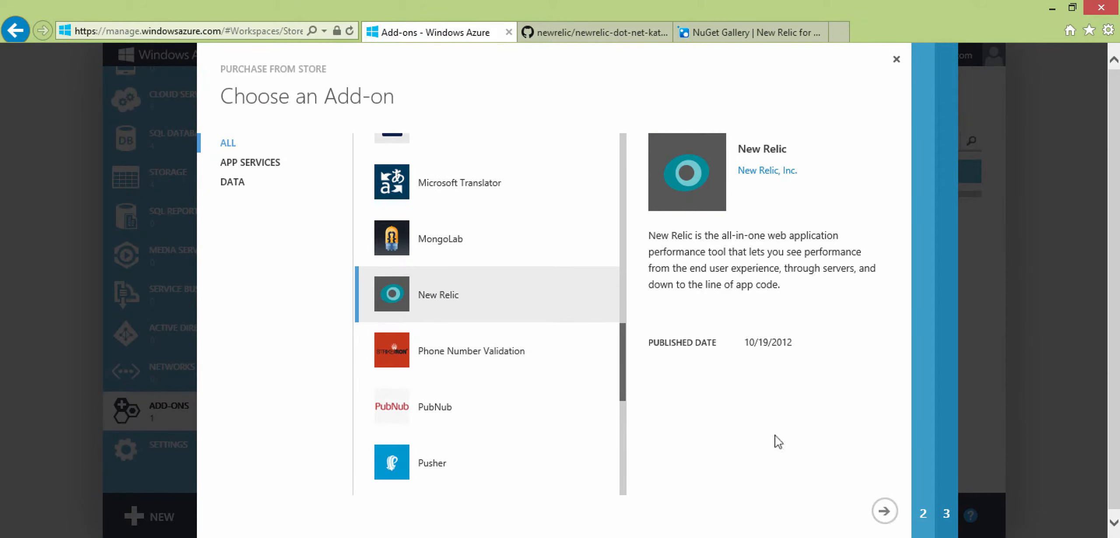
left_click(884, 510)
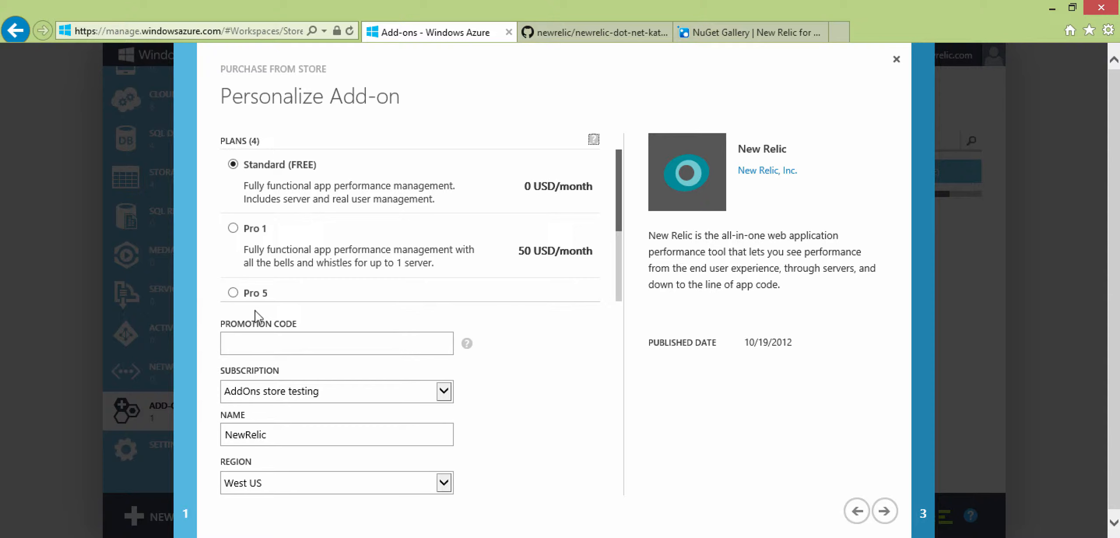
mouse_move(320, 391)
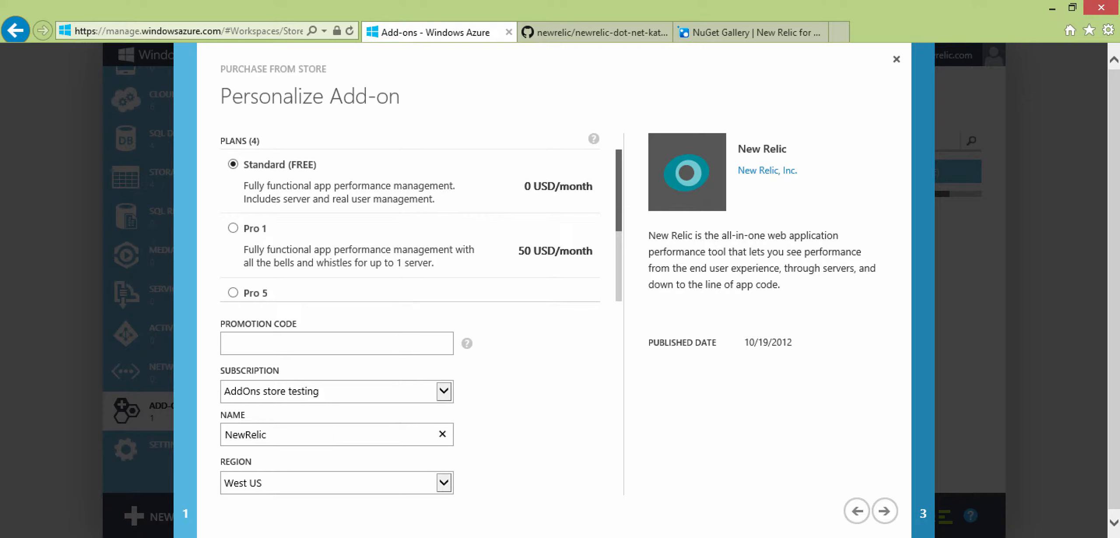
type("zure")
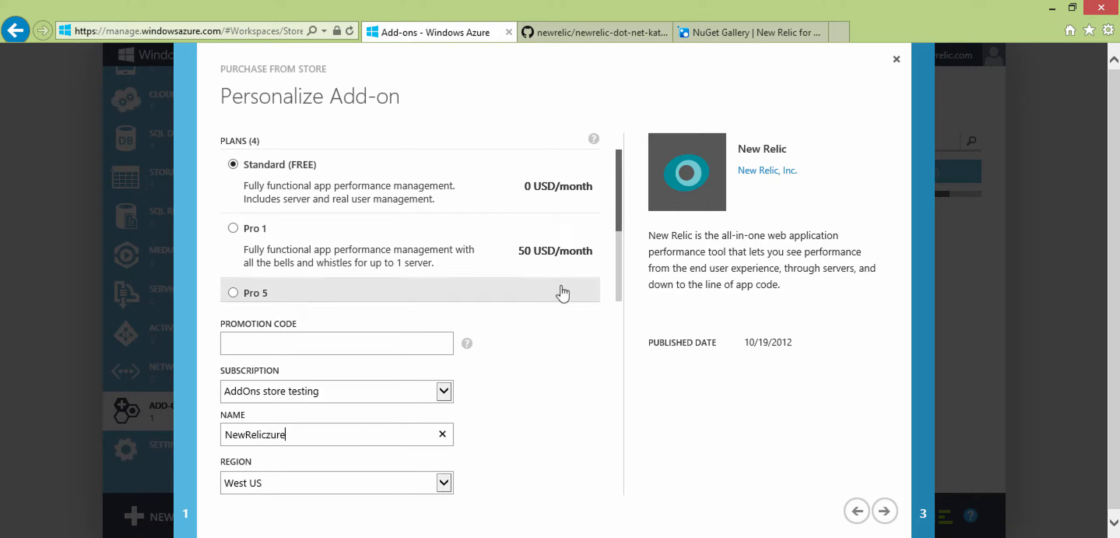
type("Websites")
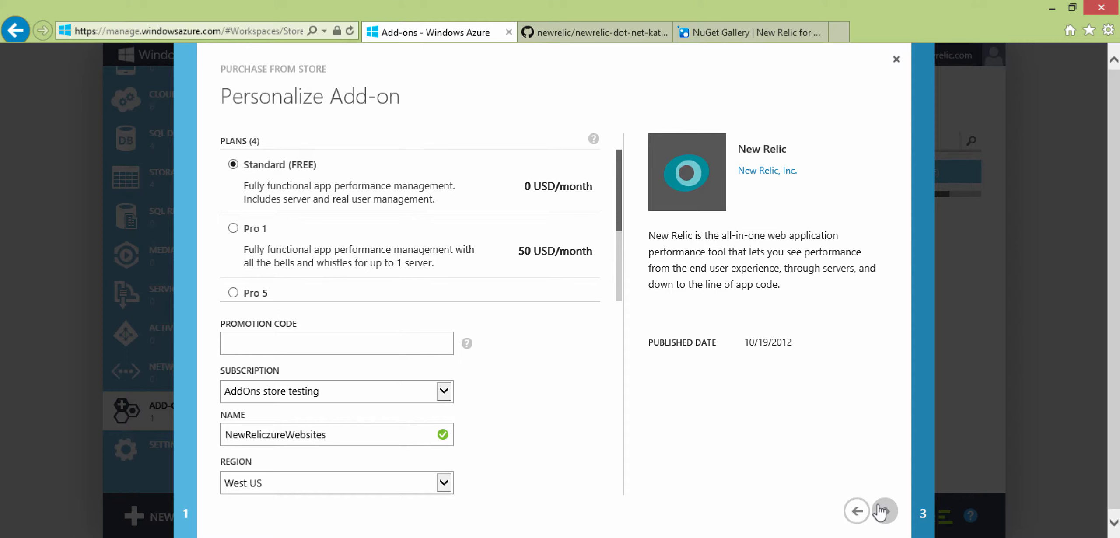
left_click(880, 511)
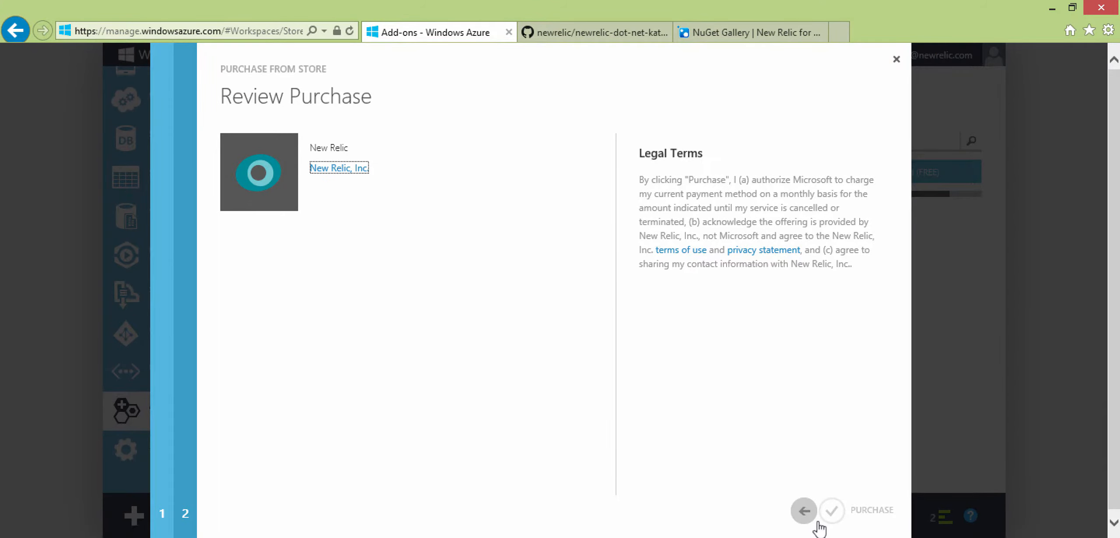
mouse_move(803, 511)
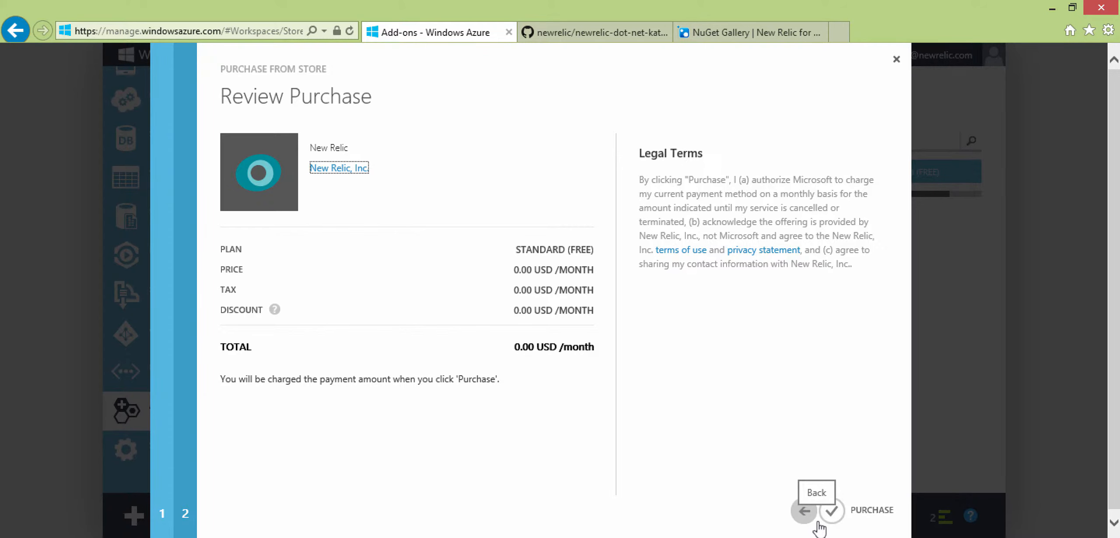
left_click(830, 510)
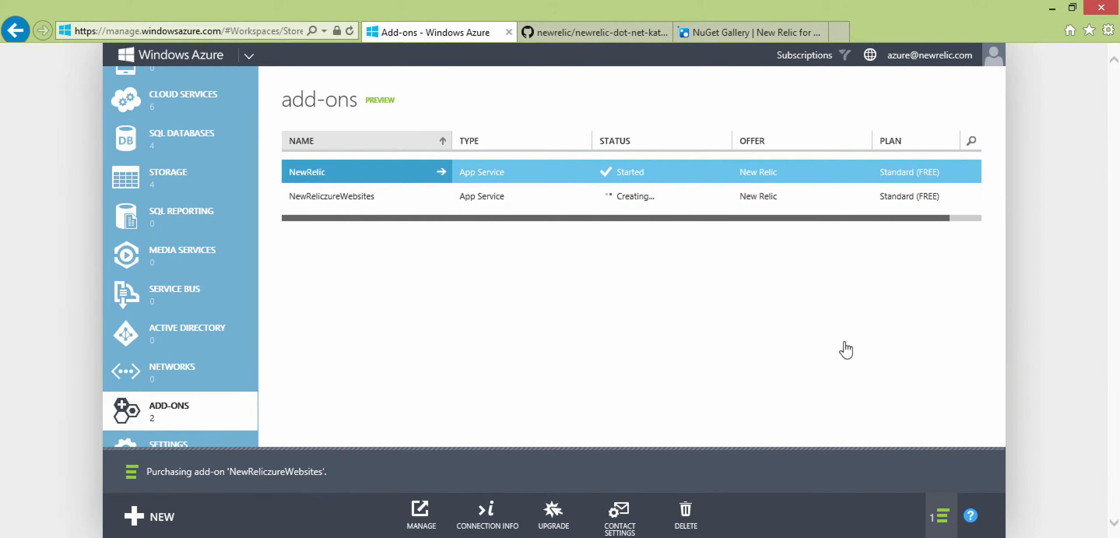
mouse_move(579, 312)
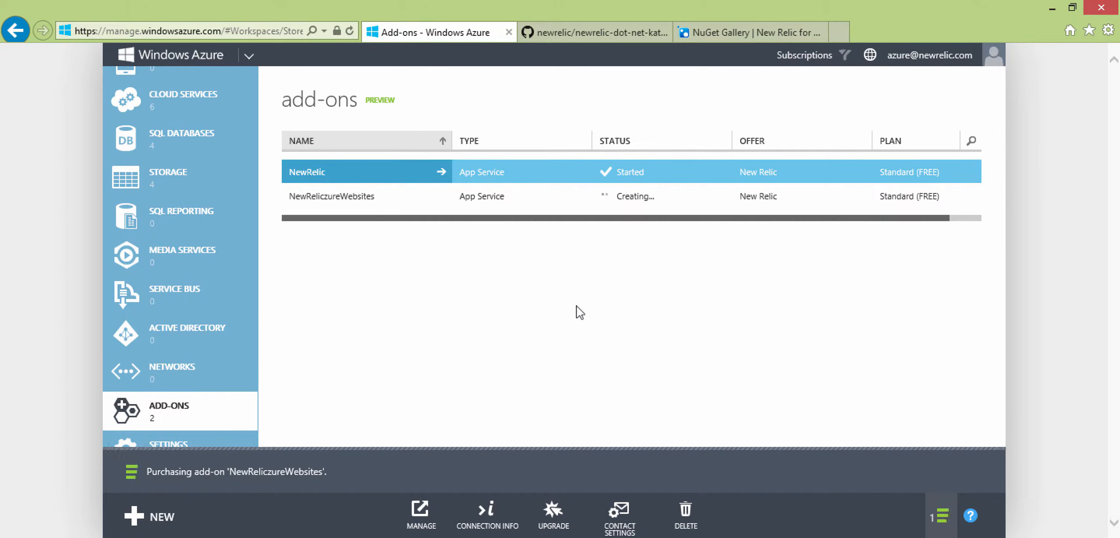
mouse_move(350, 176)
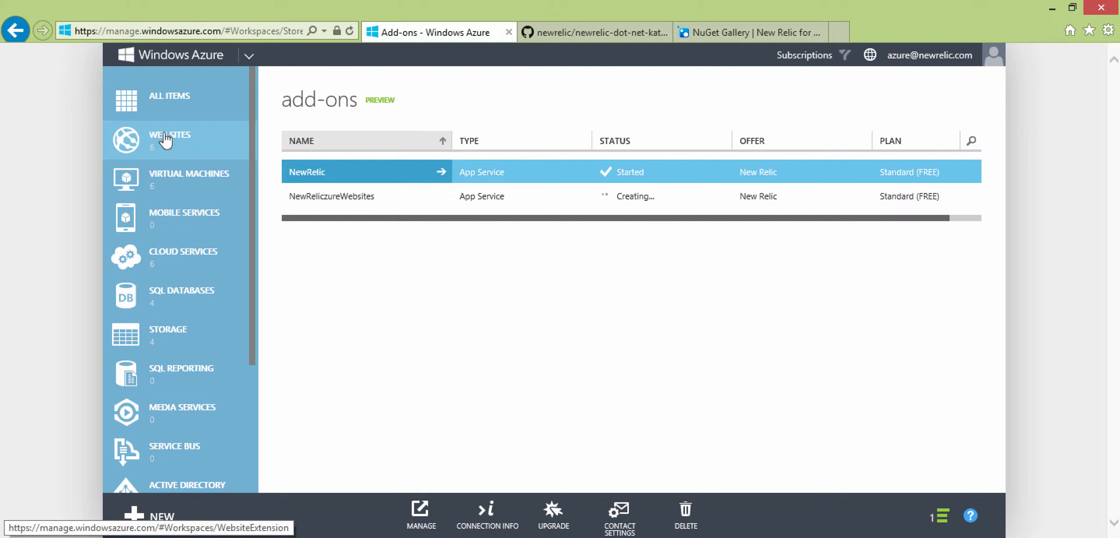
- Quick-create web site 'newrelic' in West US on the Pay-As-You-Go subscription
left_click(168, 134)
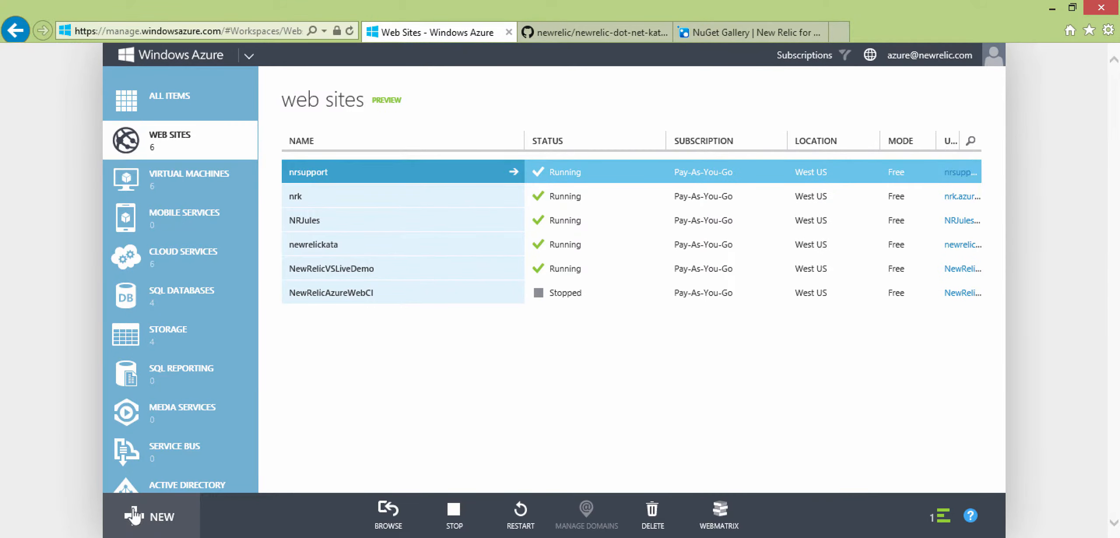
left_click(150, 515)
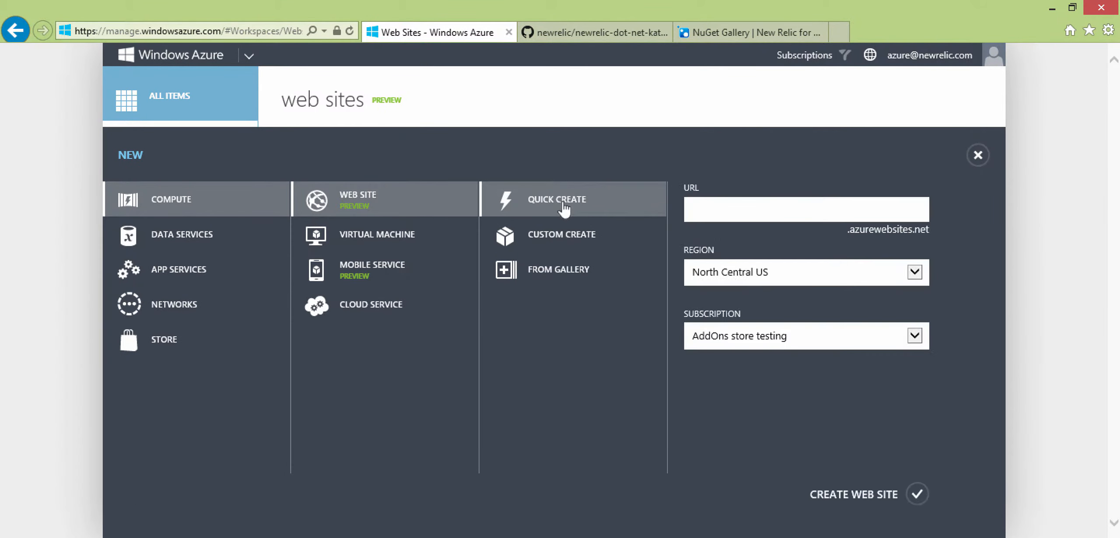
type("ne")
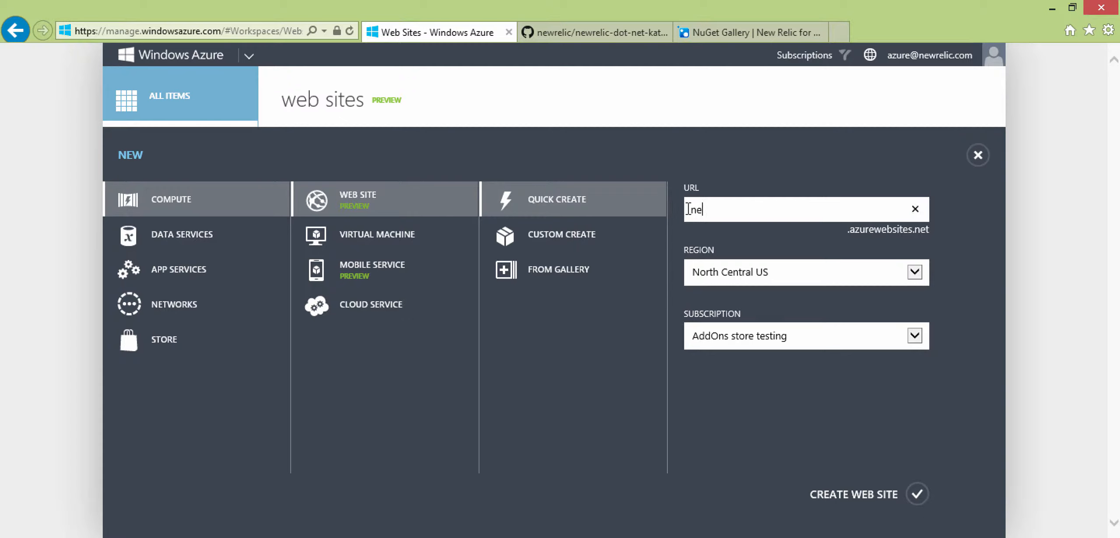
type("newrelic")
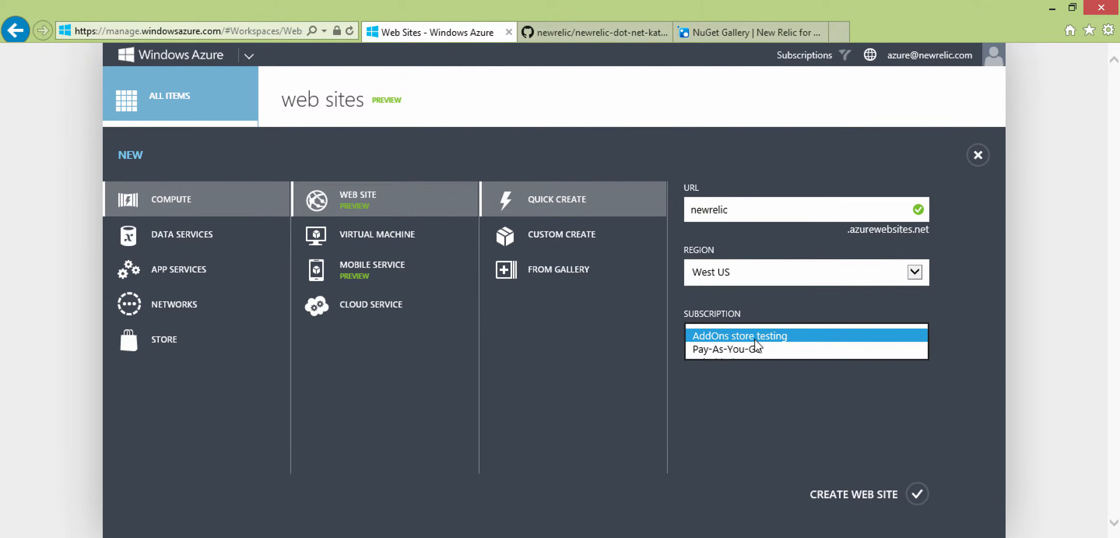
left_click(721, 349)
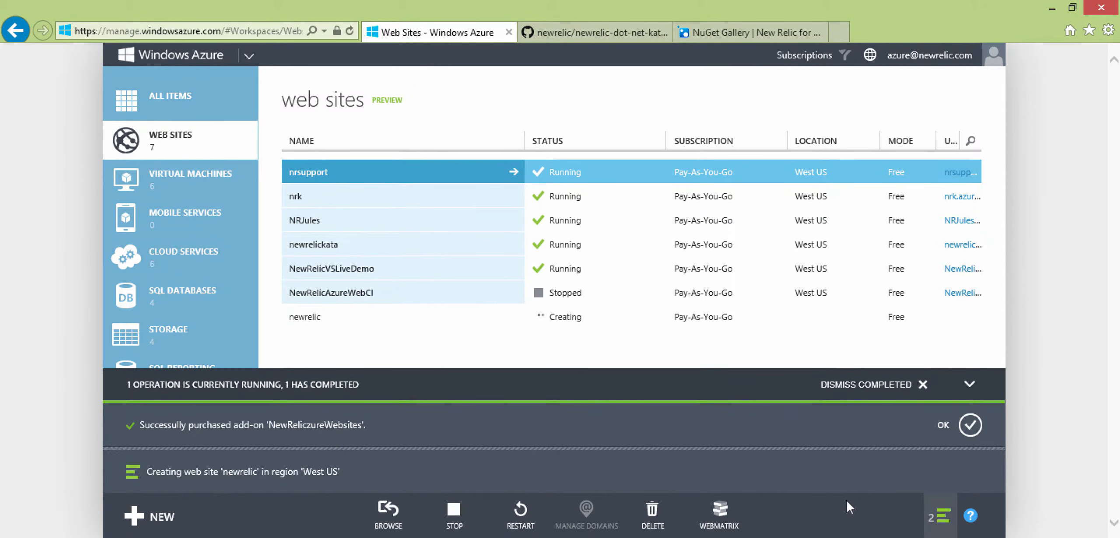
mouse_move(635, 509)
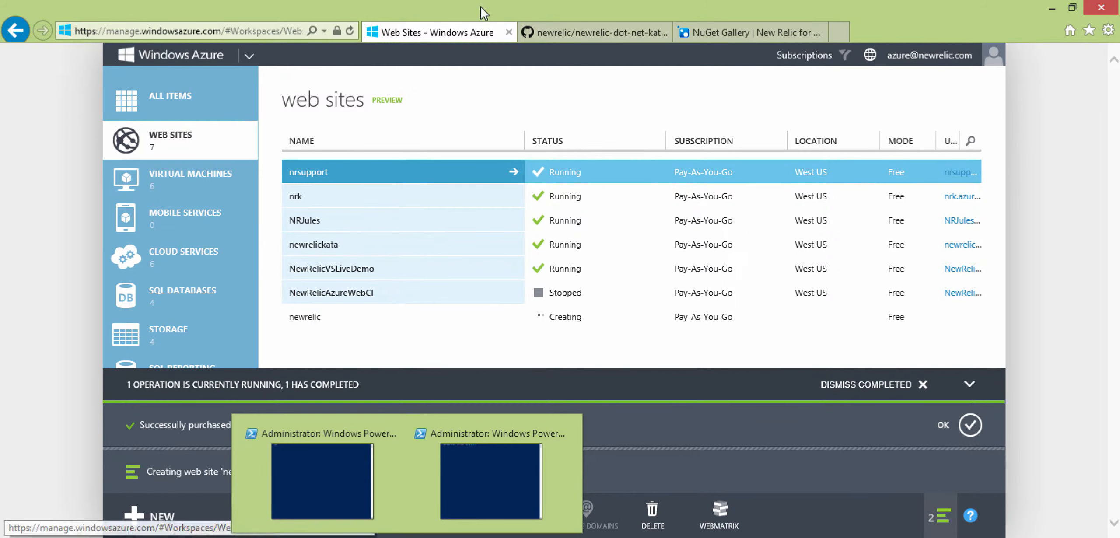
- Clone newrelic-dot-net-kata from its GitHub SSH URL and cd into the folder
left_click(593, 33)
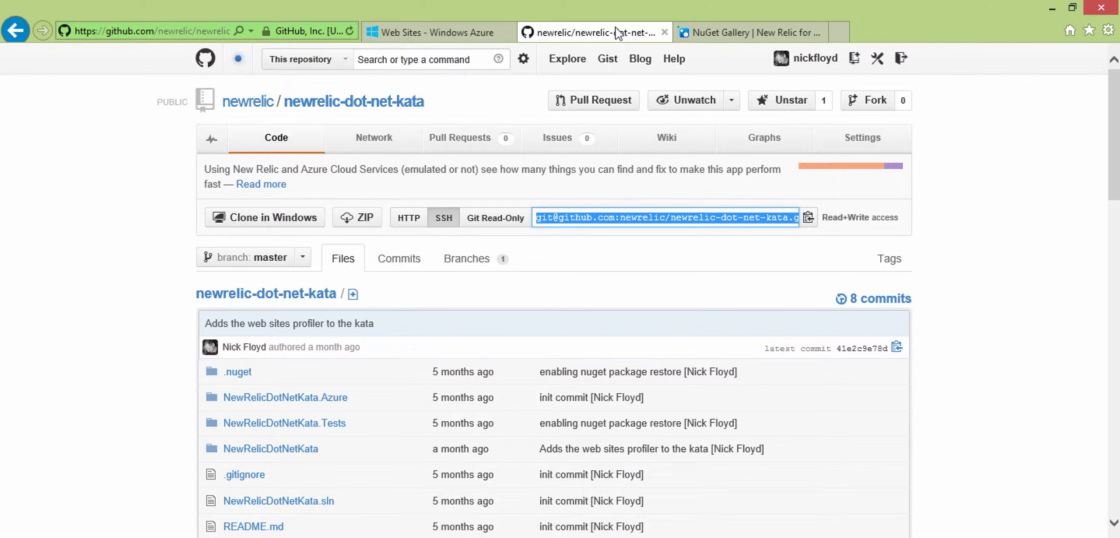
mouse_move(253, 527)
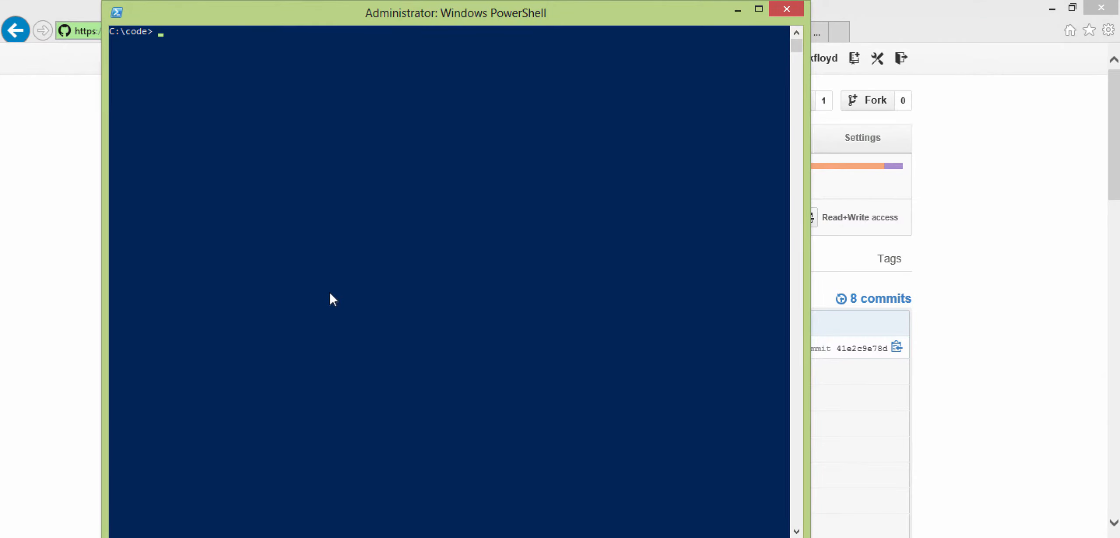
type("git clone git@github.com:newrelic/newrelic-dot-net-kata.git")
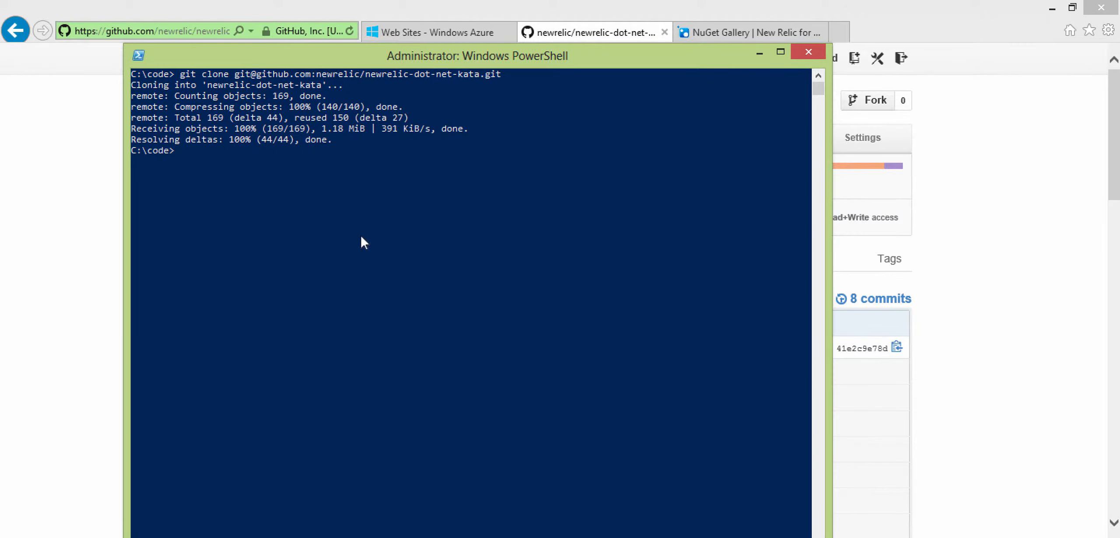
type("cd .\\newrelic-dot-net-kata")
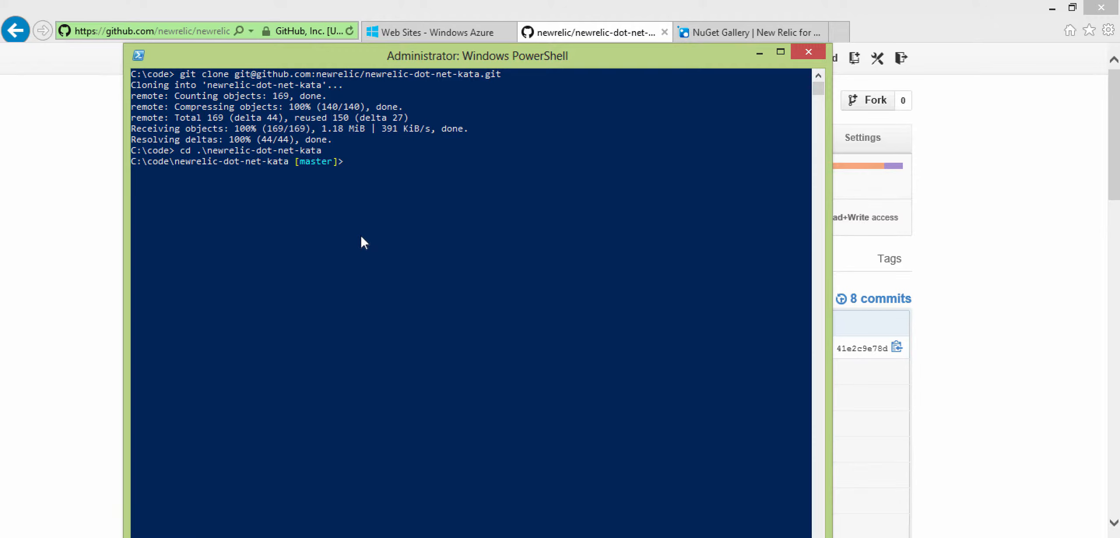
type("N")
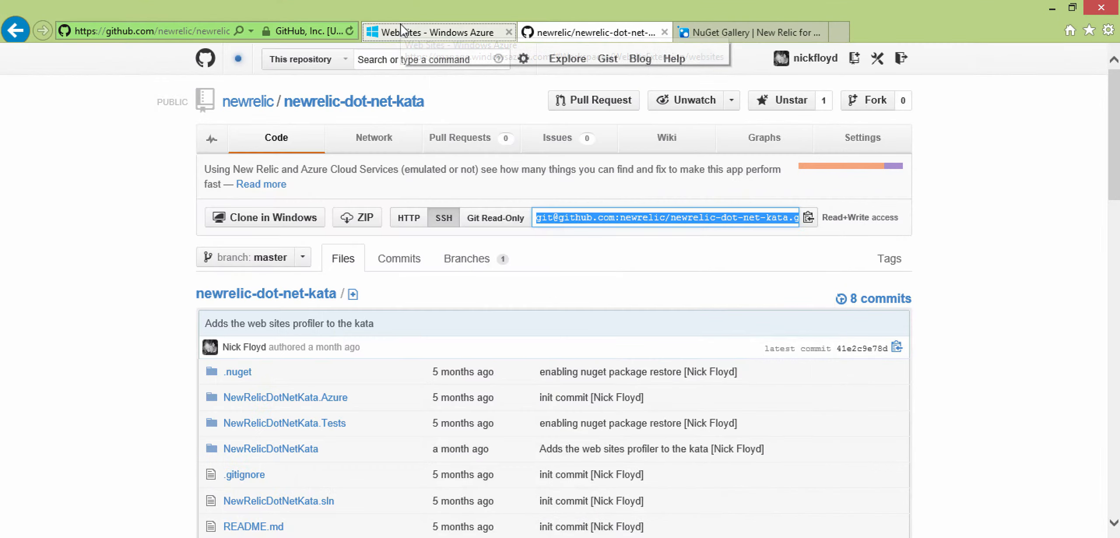
- Check the newrelic site's CONFIGURE tab, then switch back to Visual Studio
left_click(438, 32)
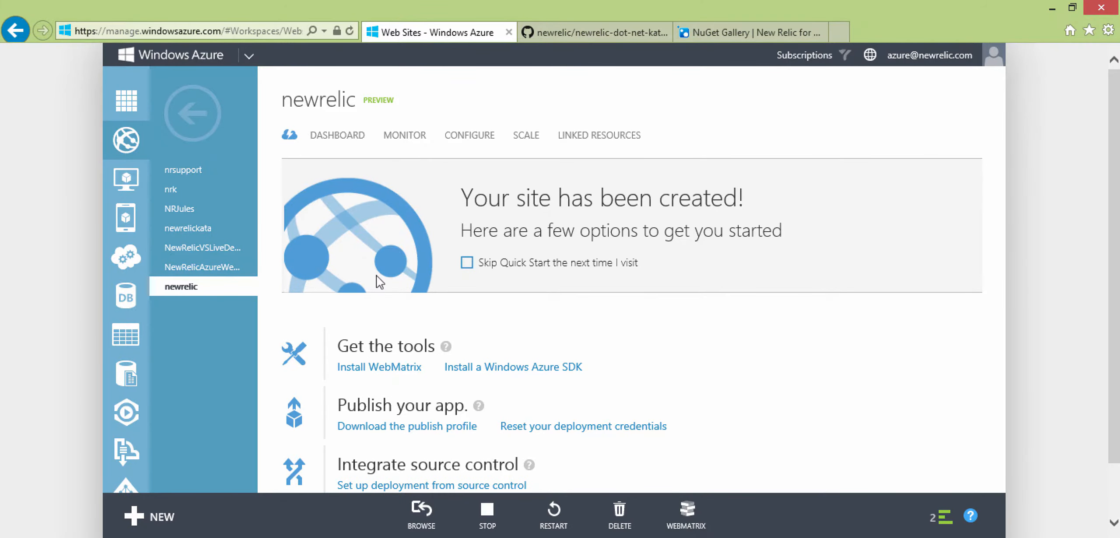
left_click(469, 135)
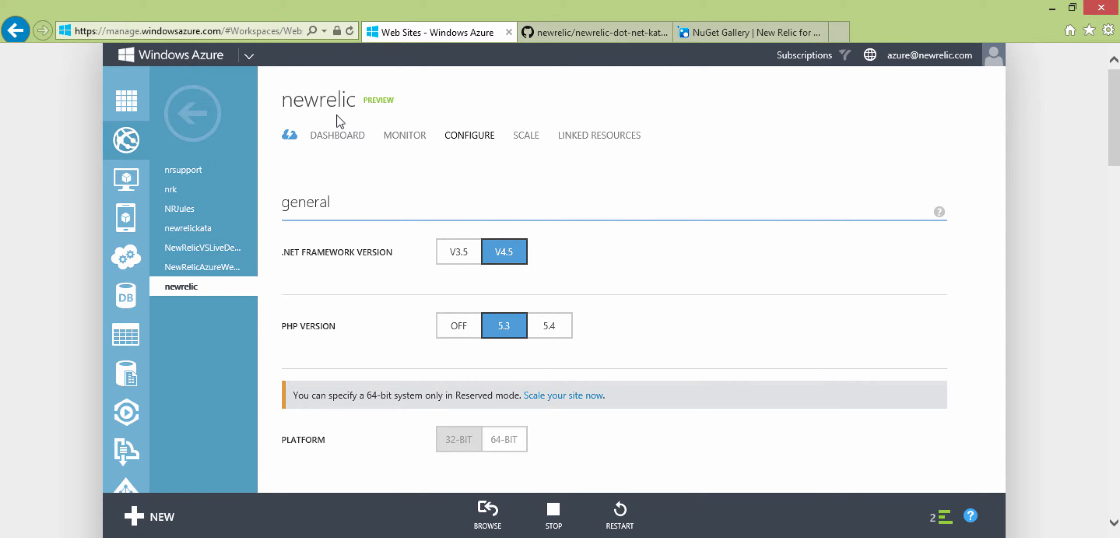
key("alt+tab")
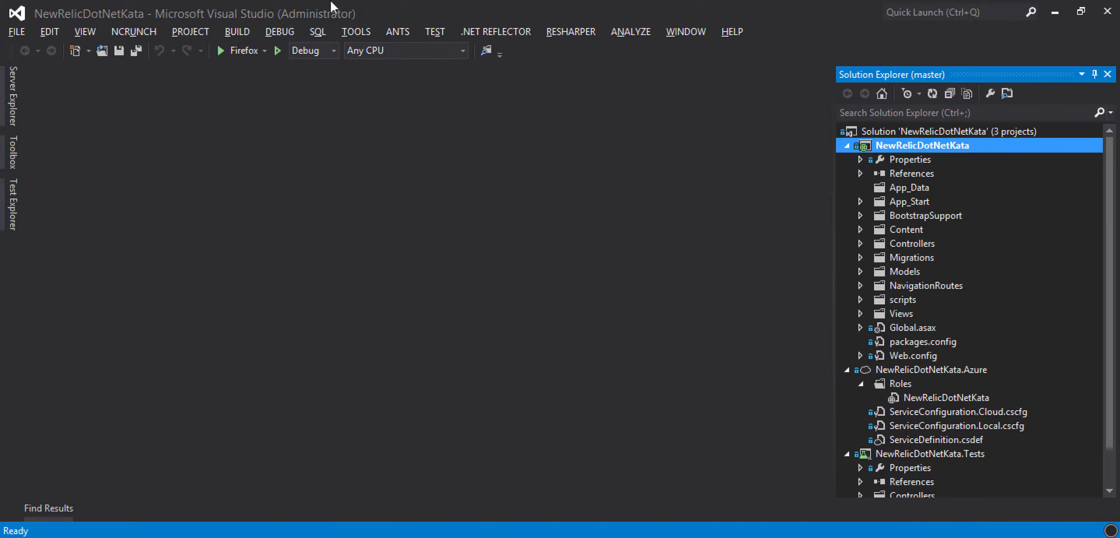
- Open Package Manager Console from Tools and type Install-Package NewRelic.Azure.WebSites
left_click(355, 32)
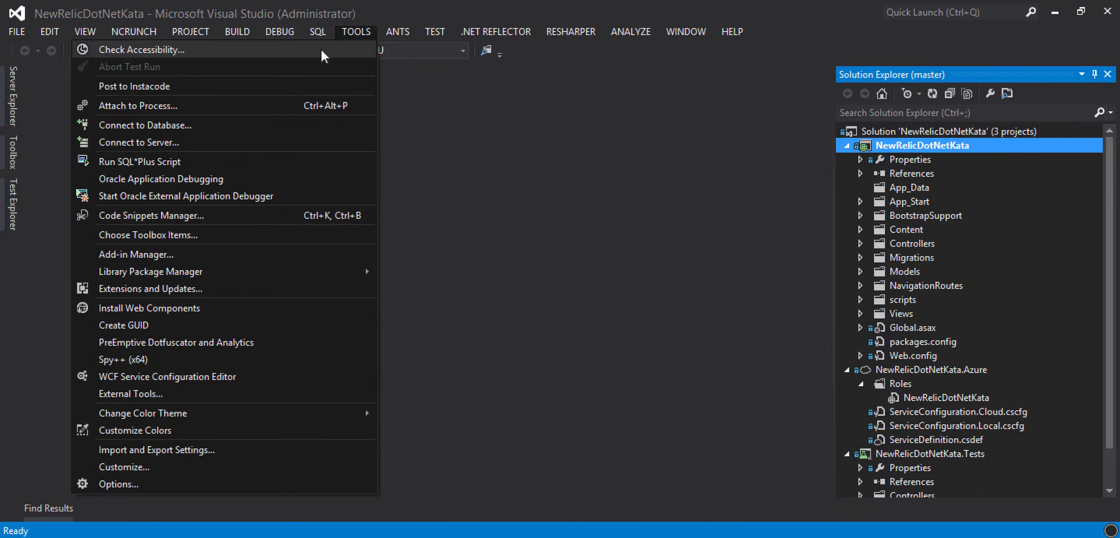
mouse_move(150, 271)
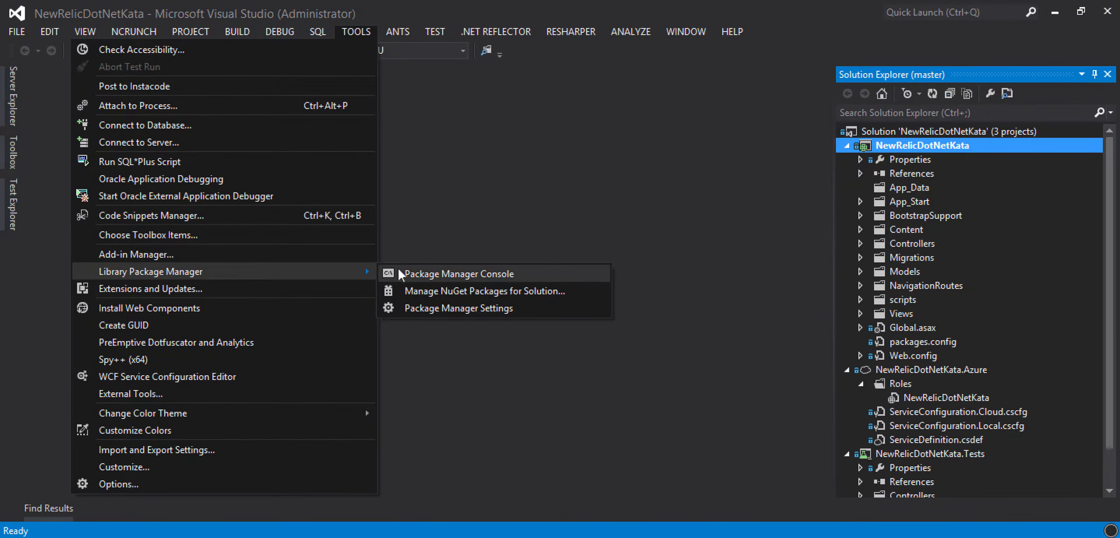
left_click(460, 274)
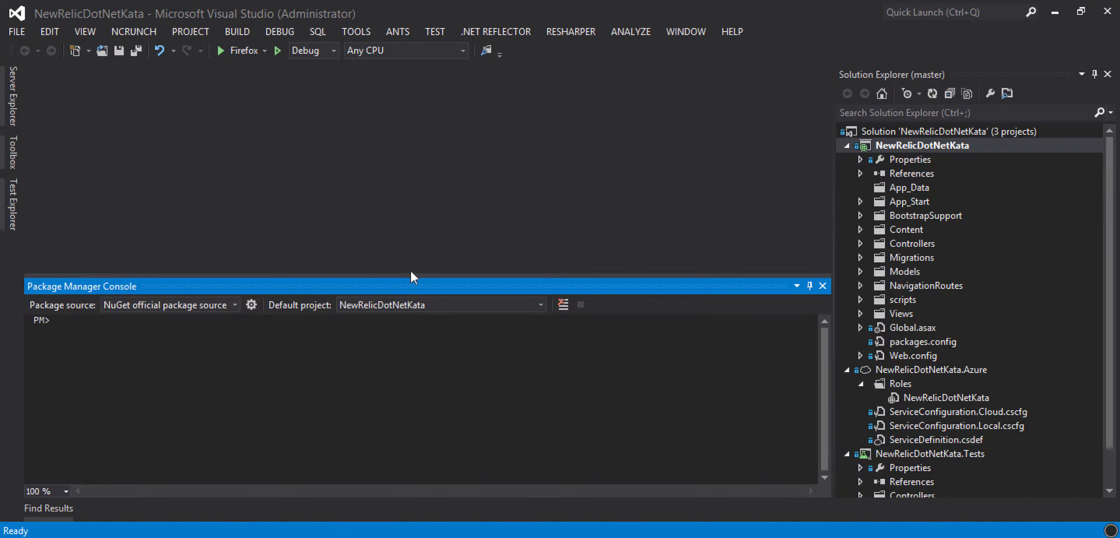
type("I")
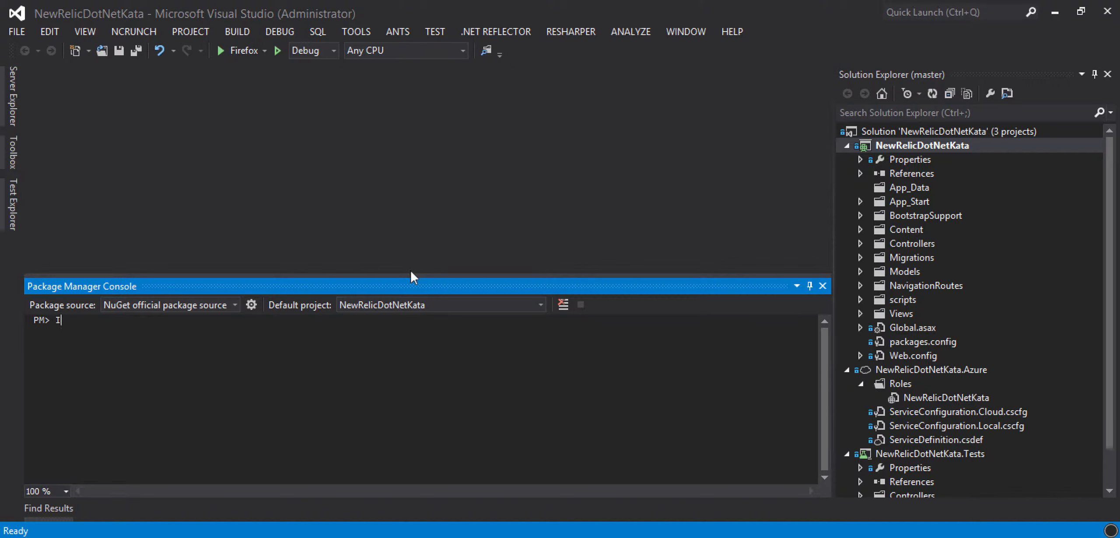
type("nstall-")
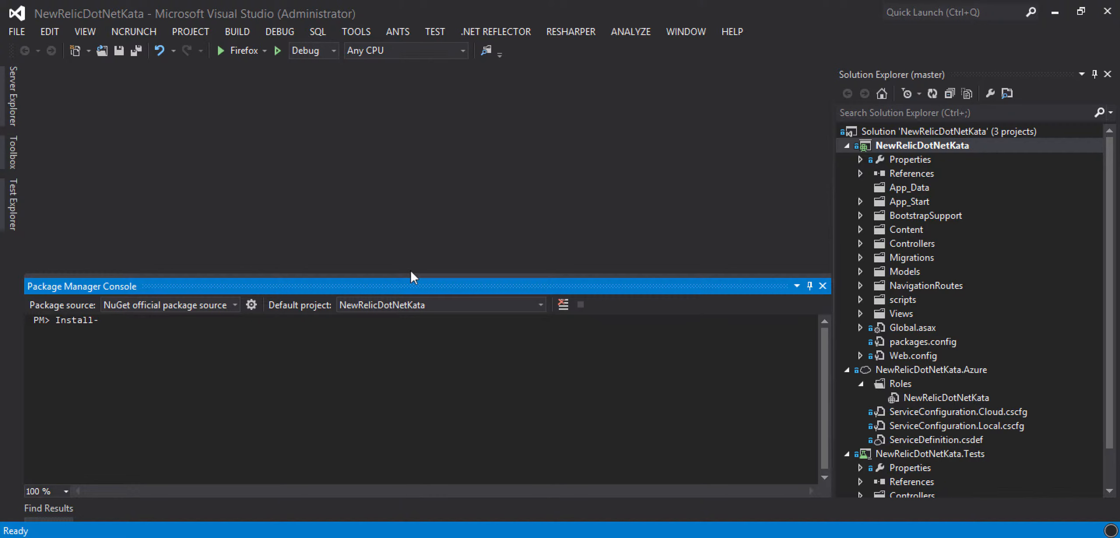
type("Package")
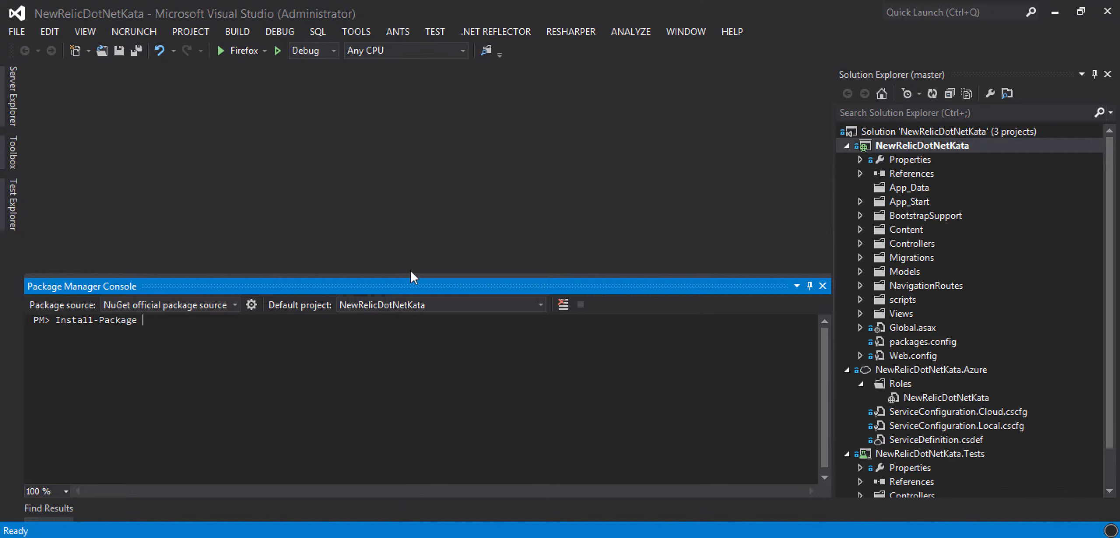
type("NewRelic.Azure.WebSites")
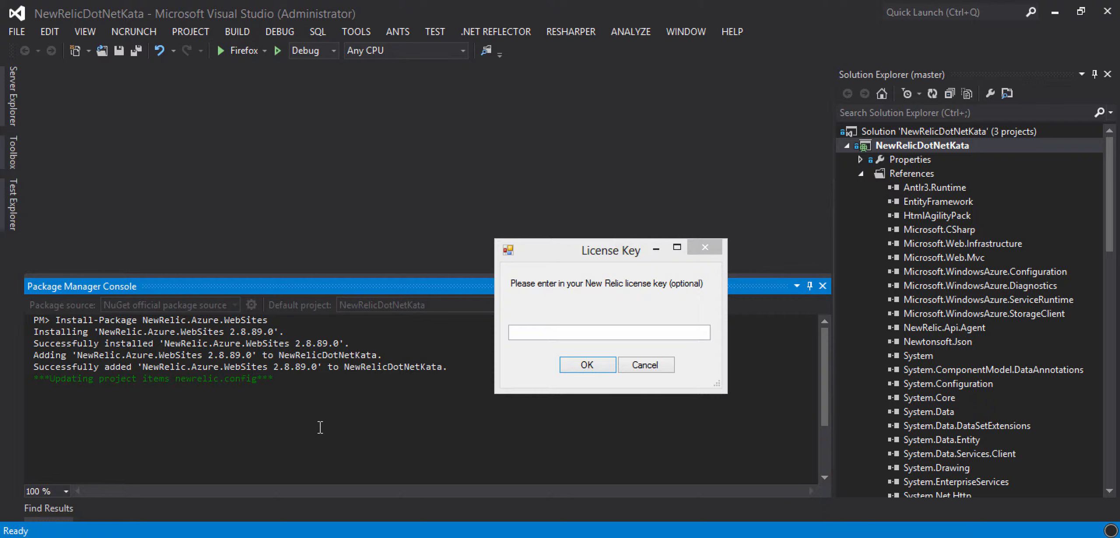
- Copy the NewReliczureWebsites license key from Connection Info into the License Key prompt
key("alt+tab")
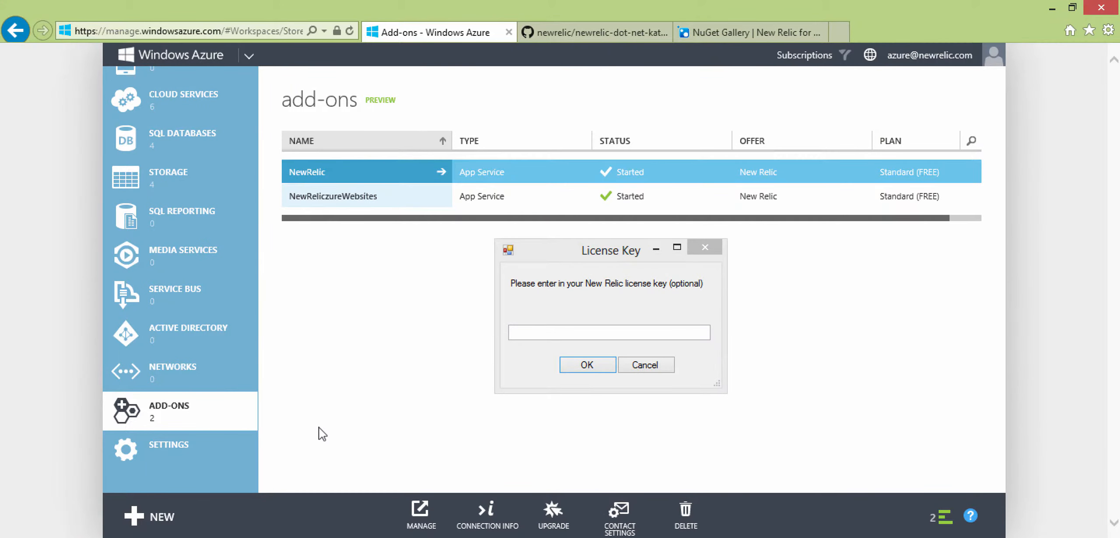
mouse_move(357, 203)
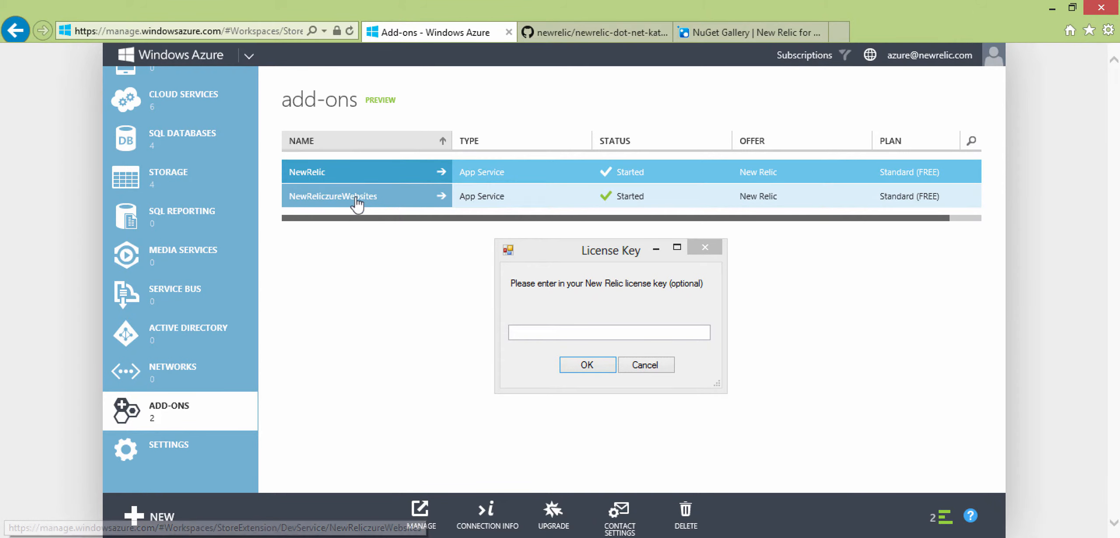
left_click(357, 196)
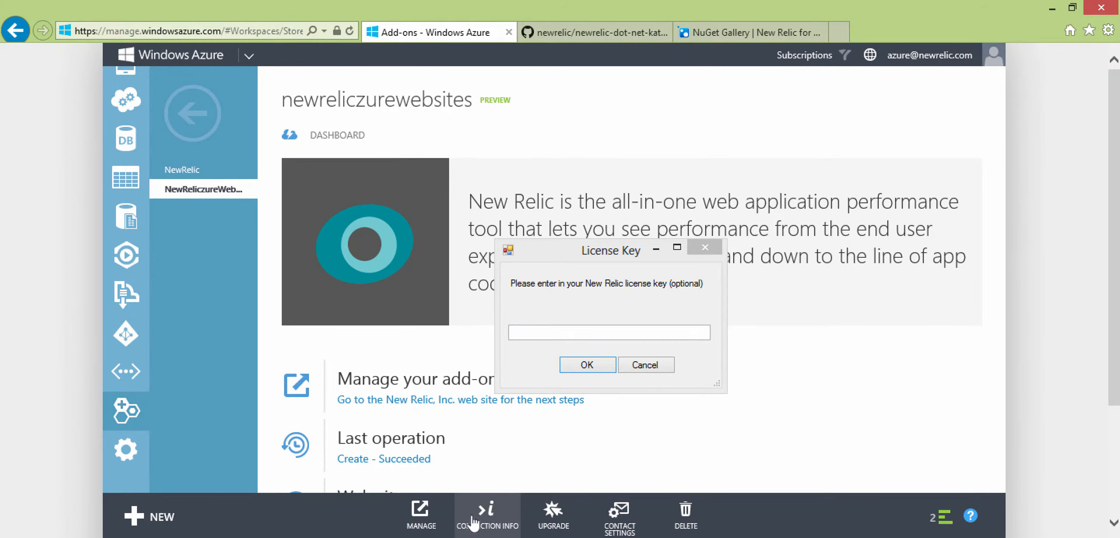
left_click(487, 514)
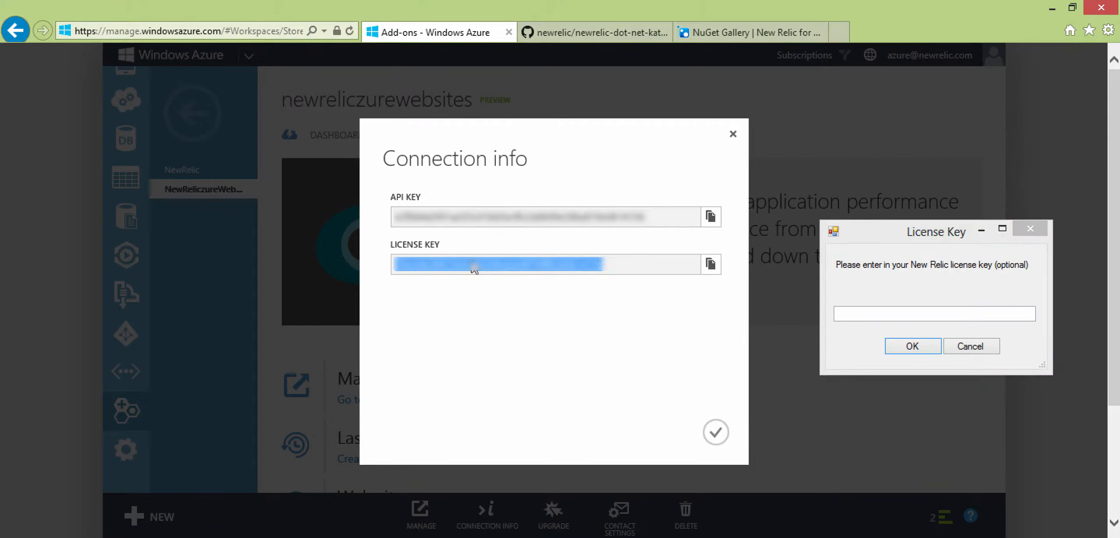
left_click(934, 312)
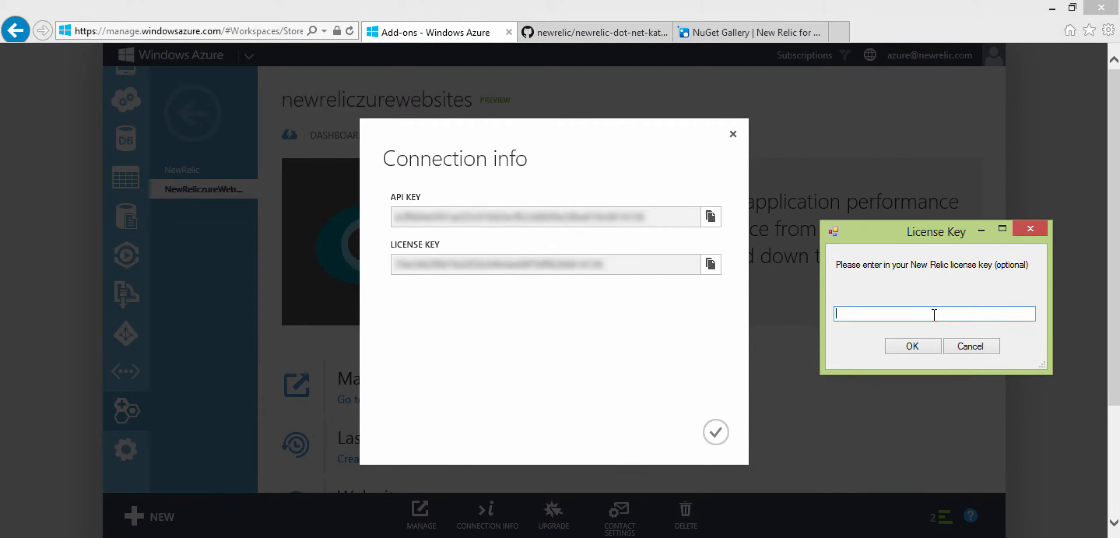
left_click(912, 346)
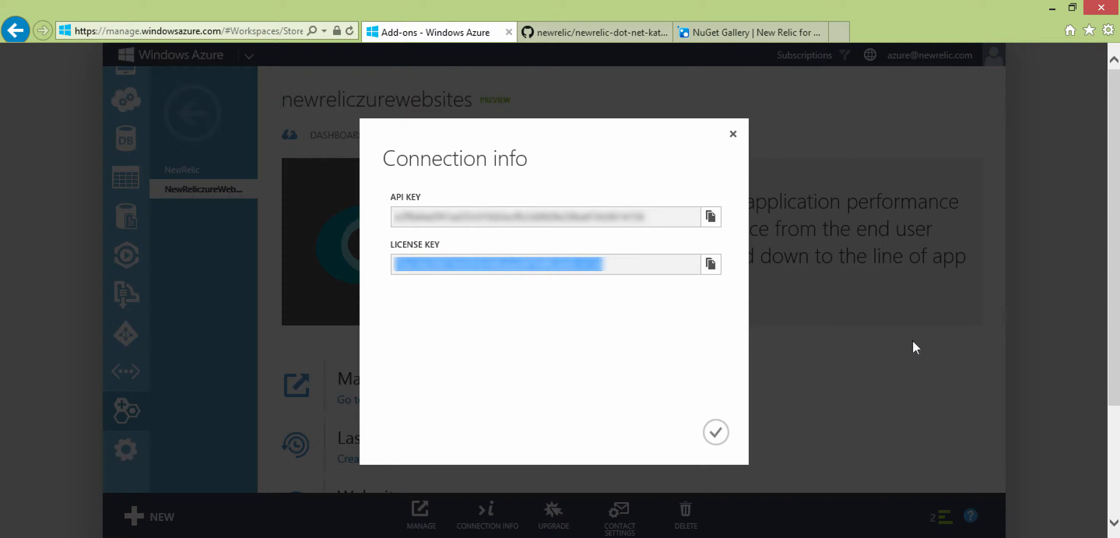
mouse_move(744, 140)
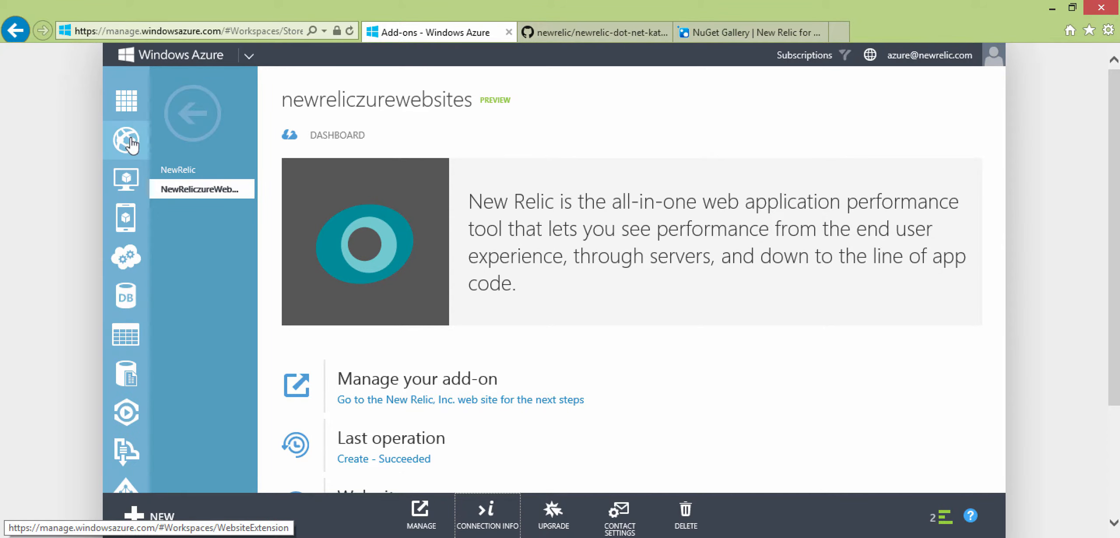
- Select the newrelic site, open CONFIGURE, and scroll to its empty app settings
left_click(125, 140)
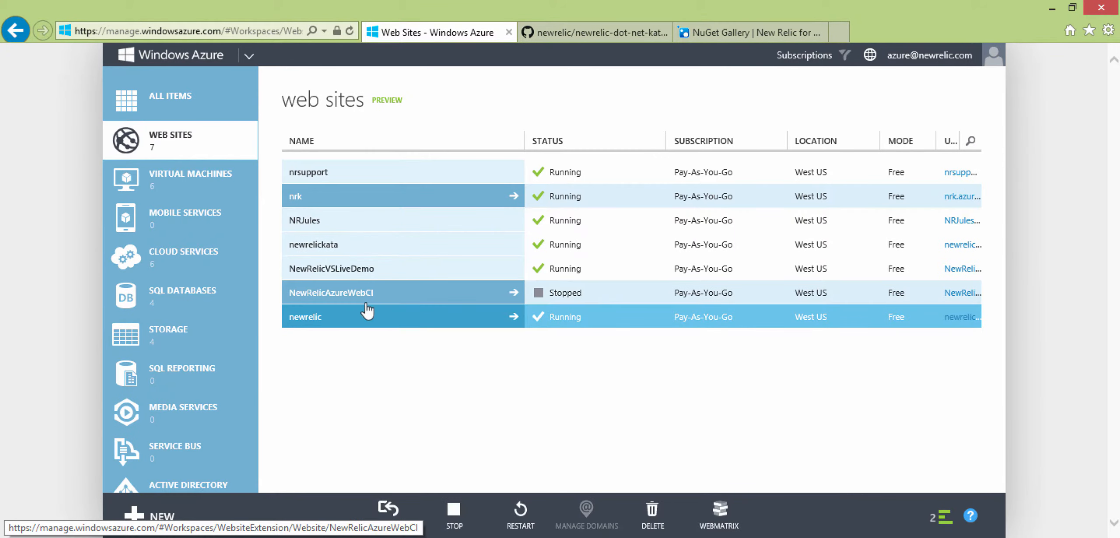
left_click(306, 317)
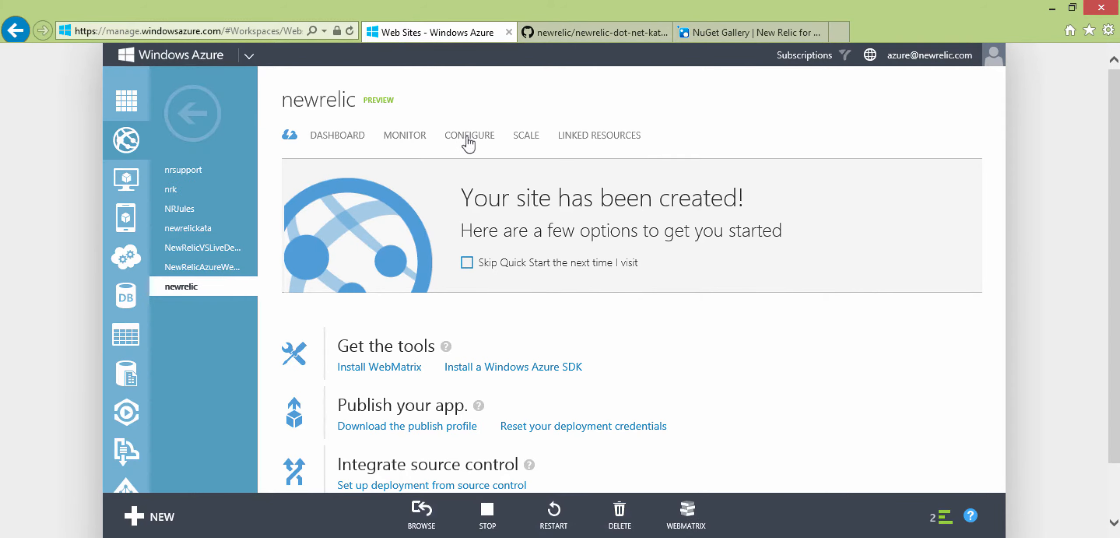
left_click(470, 135)
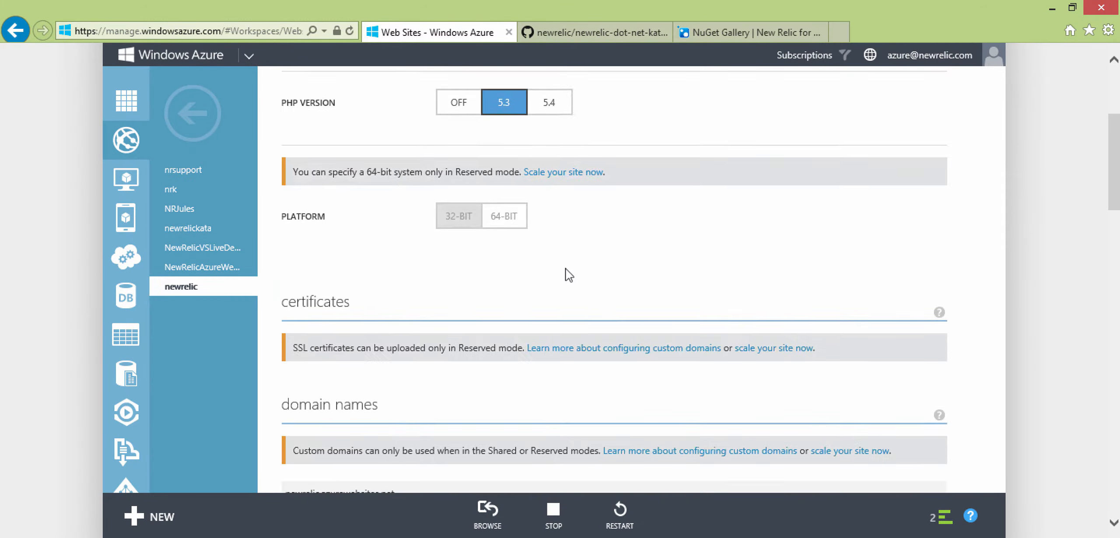
scroll("down", 3)
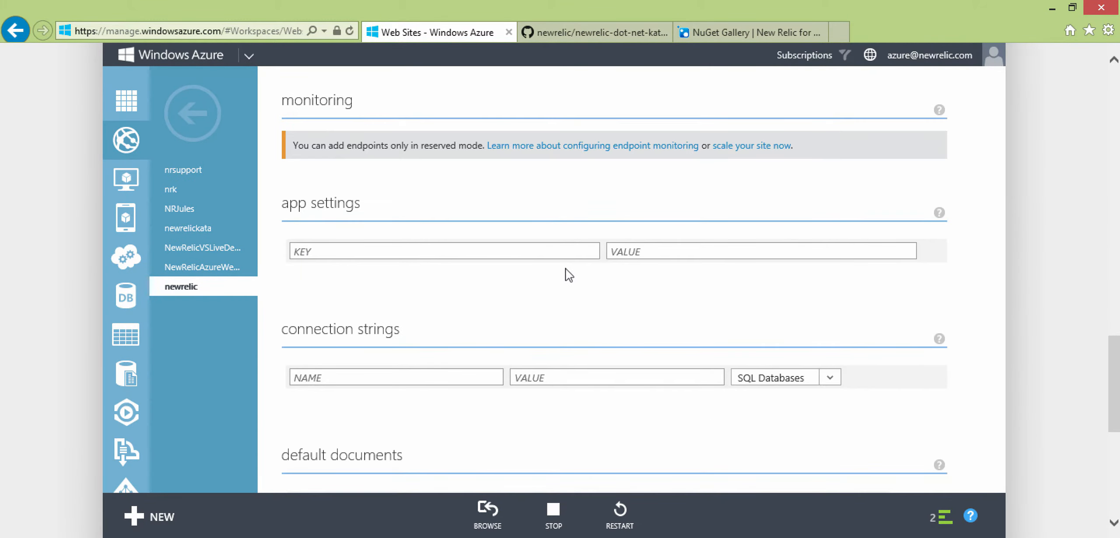
mouse_move(381, 437)
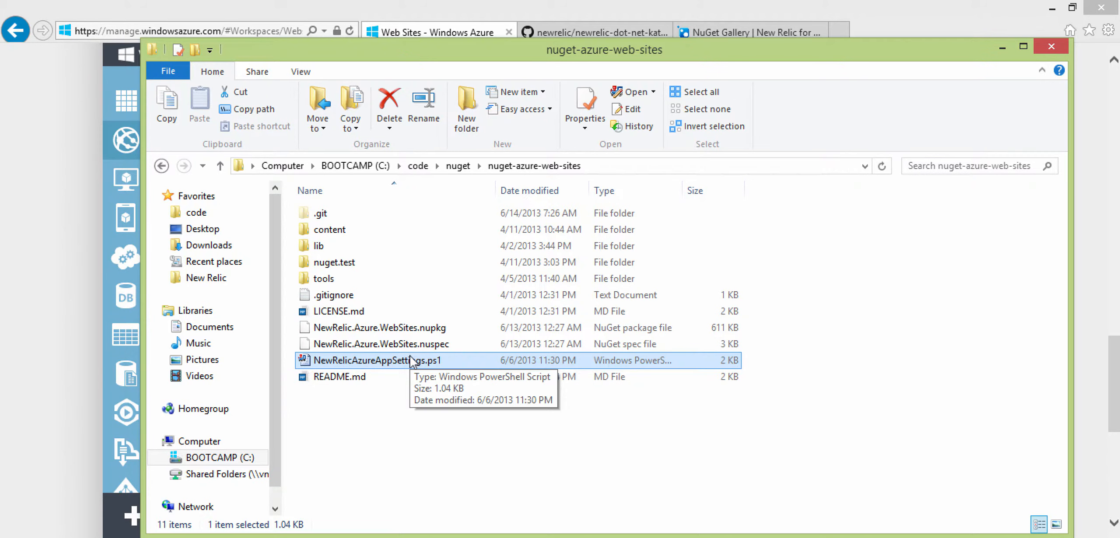
mouse_move(407, 534)
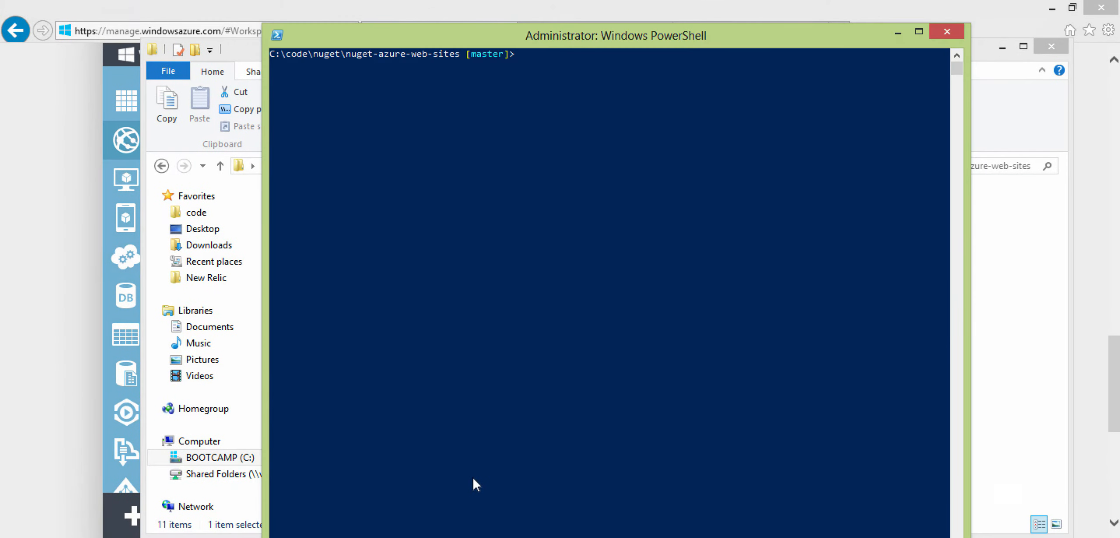
mouse_move(399, 184)
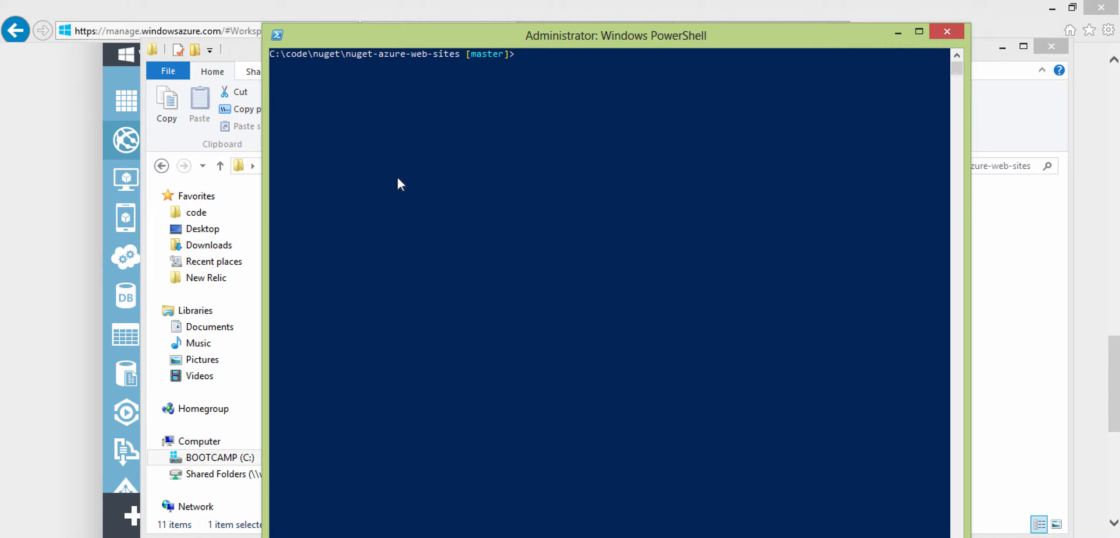
- Type .\NewRelicAzureAppSettings.ps1 followed by the partial site name 'newre'
type(".\\NewRelicAzureAppSettings.ps1")
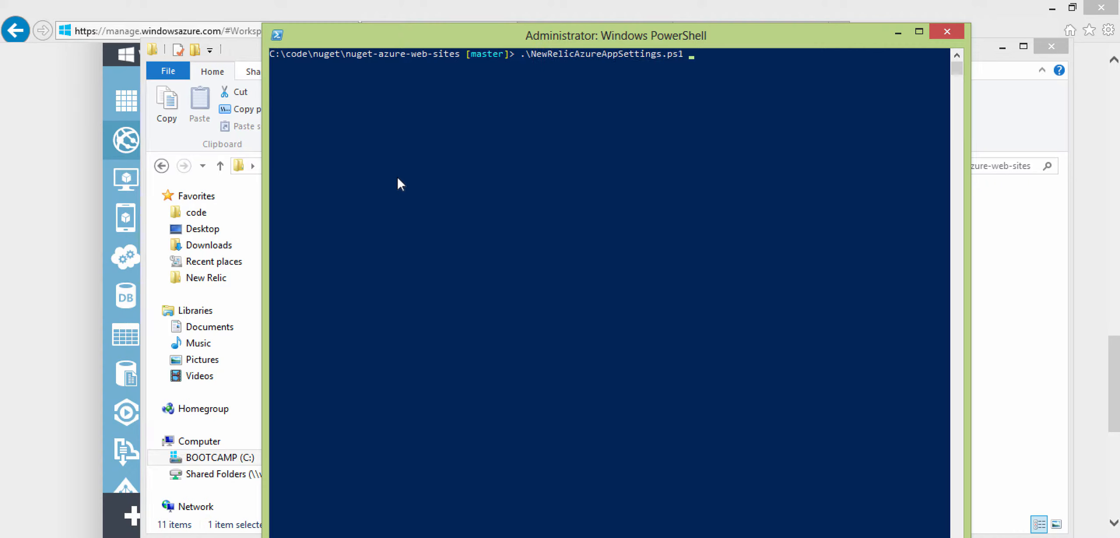
type("new")
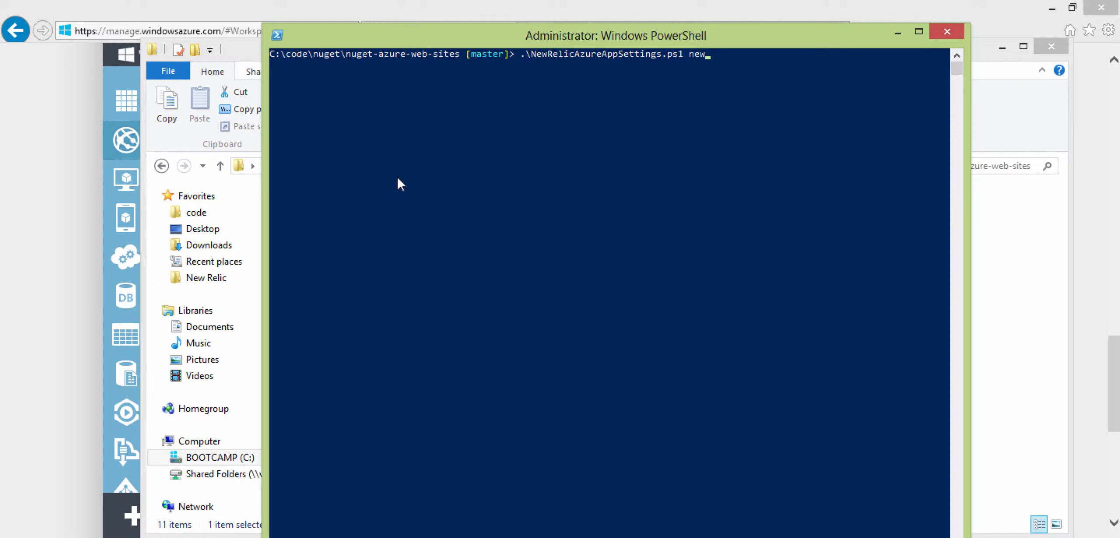
type("re")
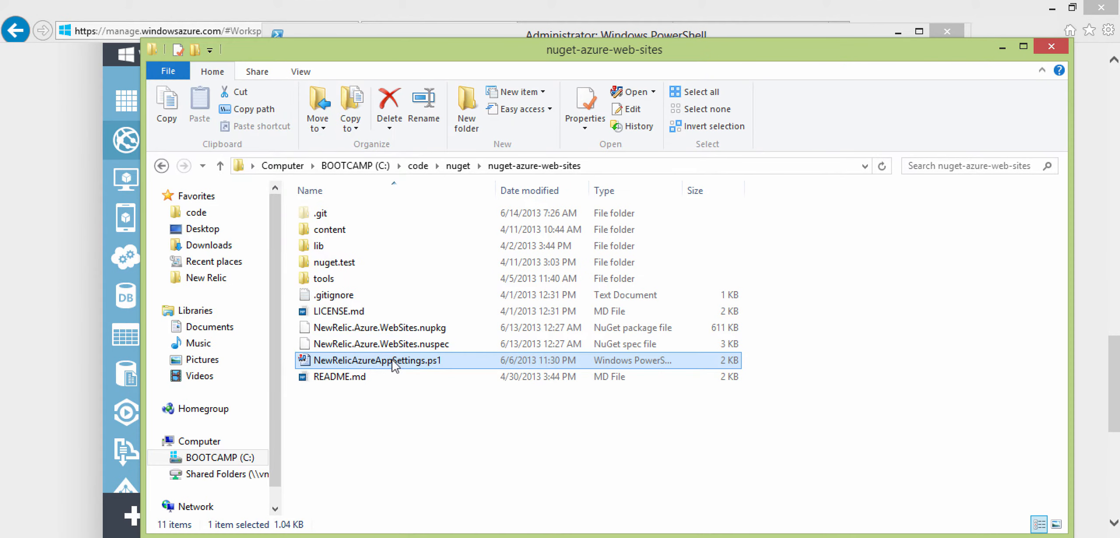
- Read NewRelicAzureAppSettings.ps1's four azure site config add lines, then return to the portal
double_click(378, 360)
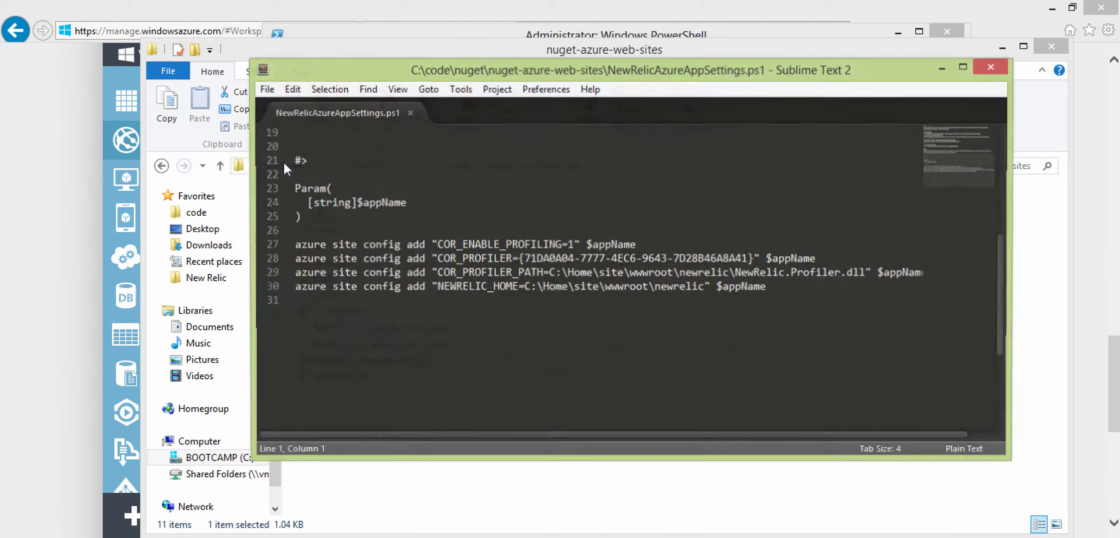
left_click(376, 161)
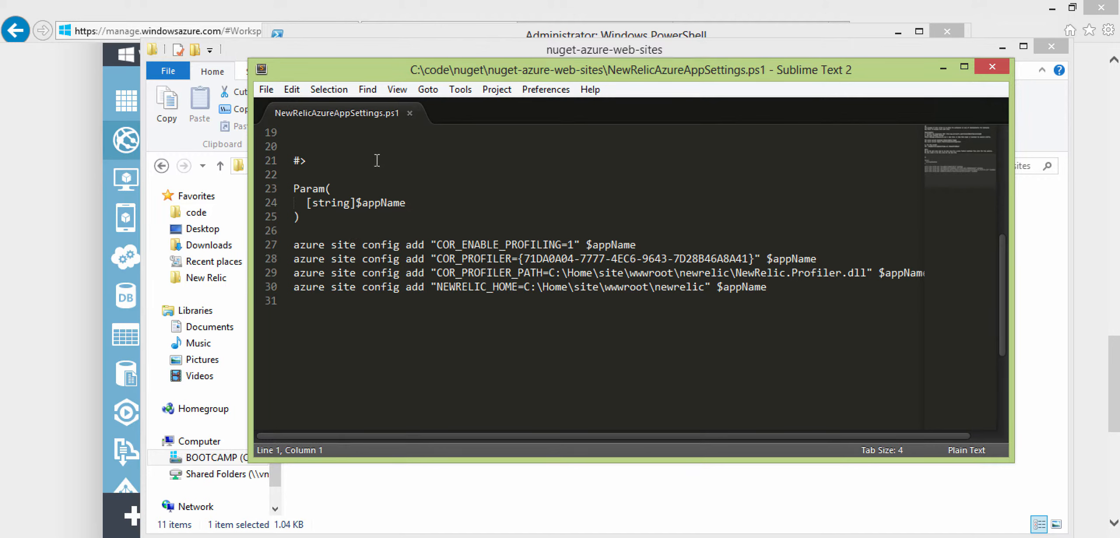
mouse_move(320, 257)
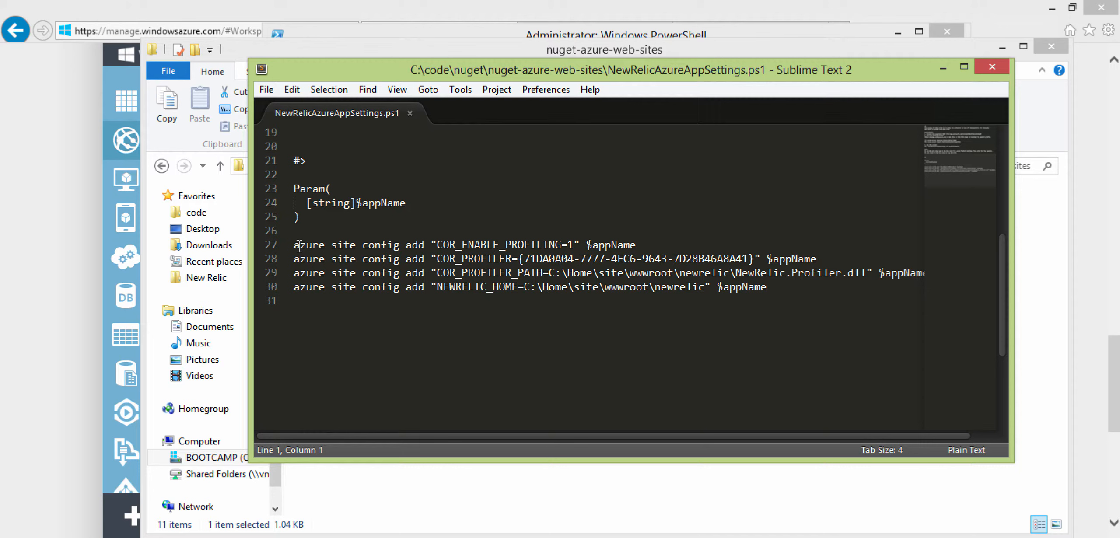
mouse_move(328, 252)
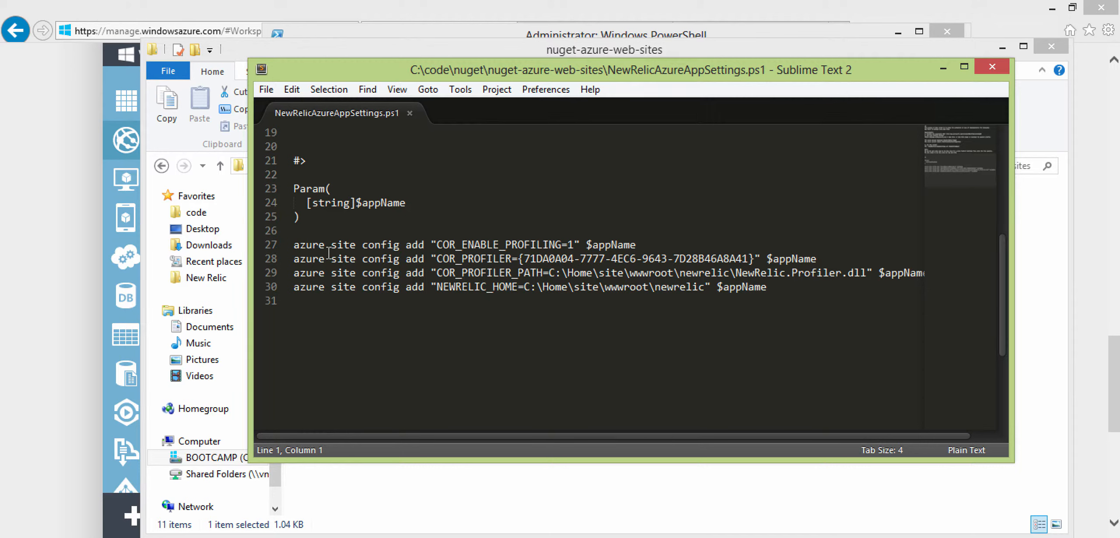
mouse_move(482, 276)
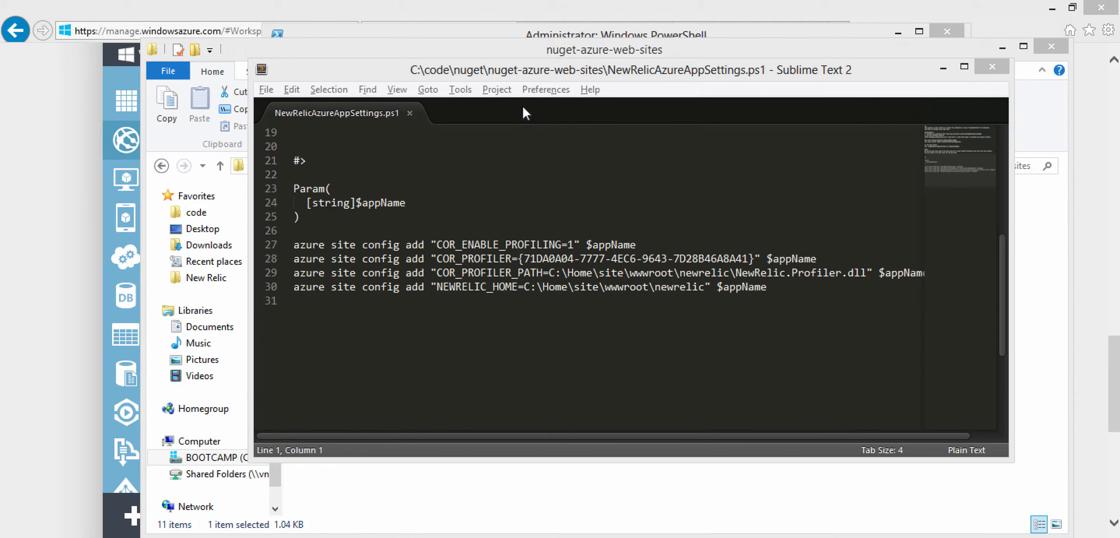
key("alt+tab")
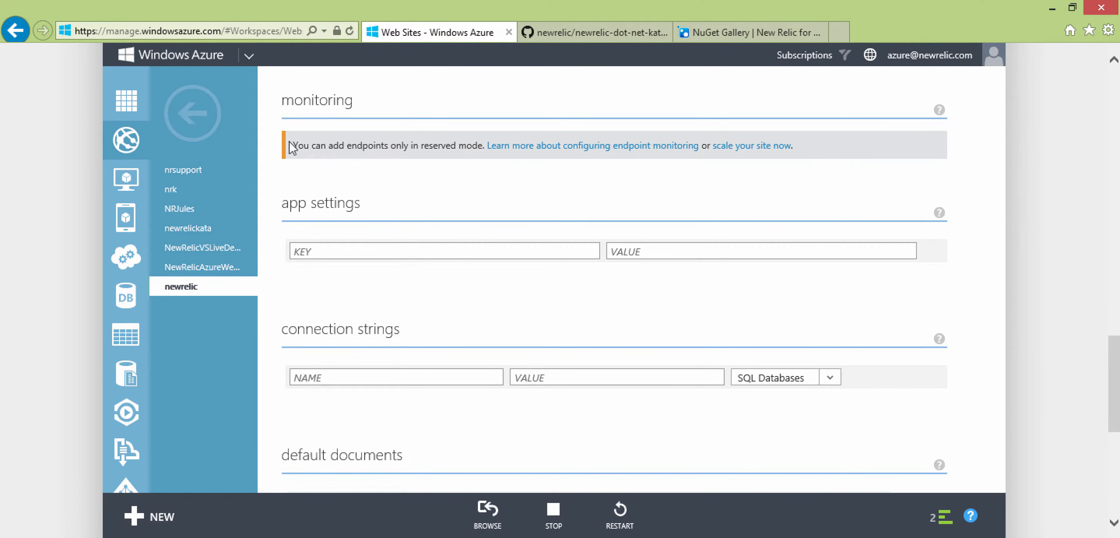
- Confirm the four New Relic app settings on newrelic's Configure page, then restart the site
scroll("up", 3)
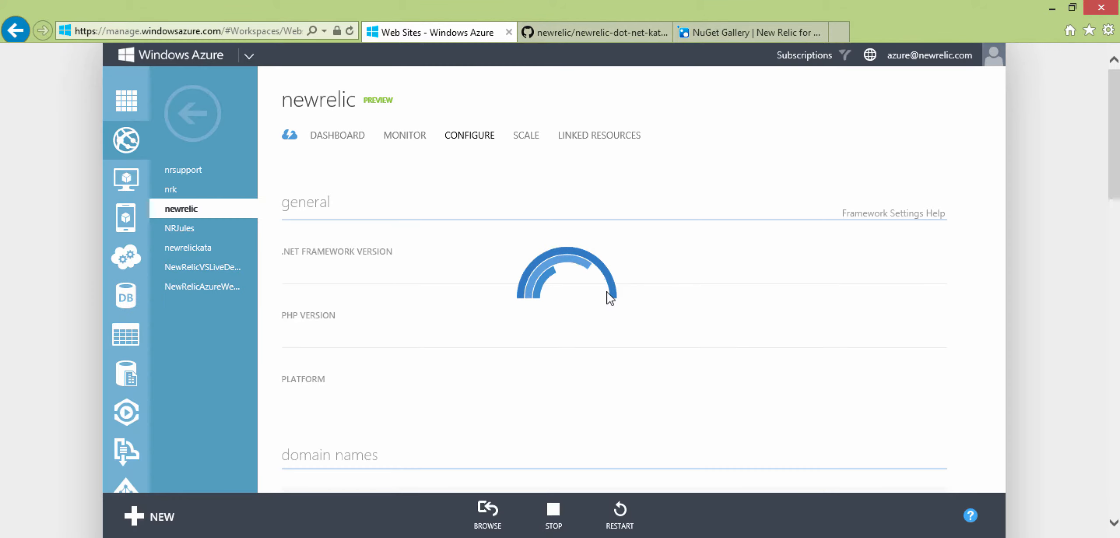
scroll("down", 3)
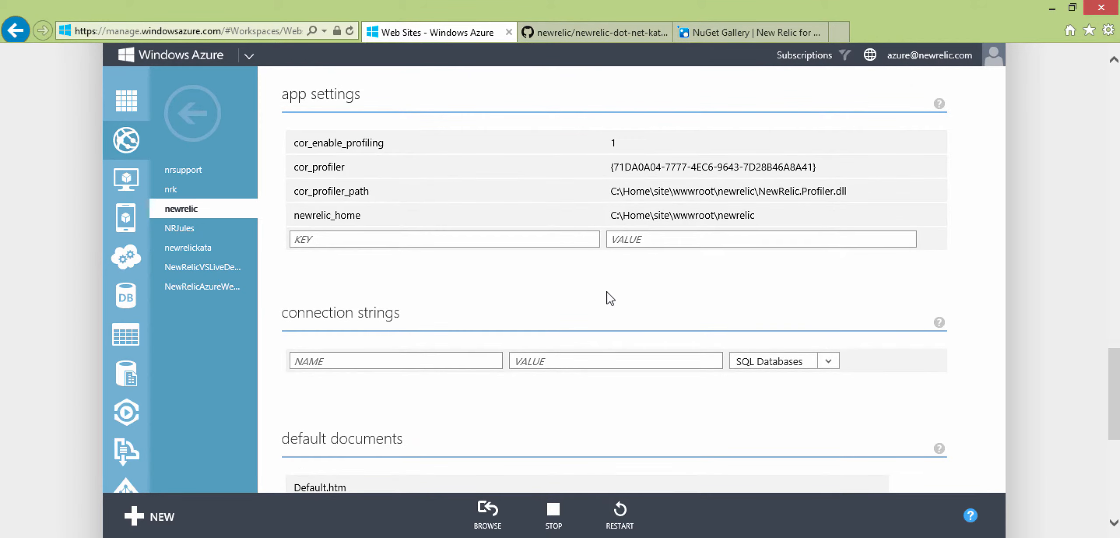
left_click(443, 240)
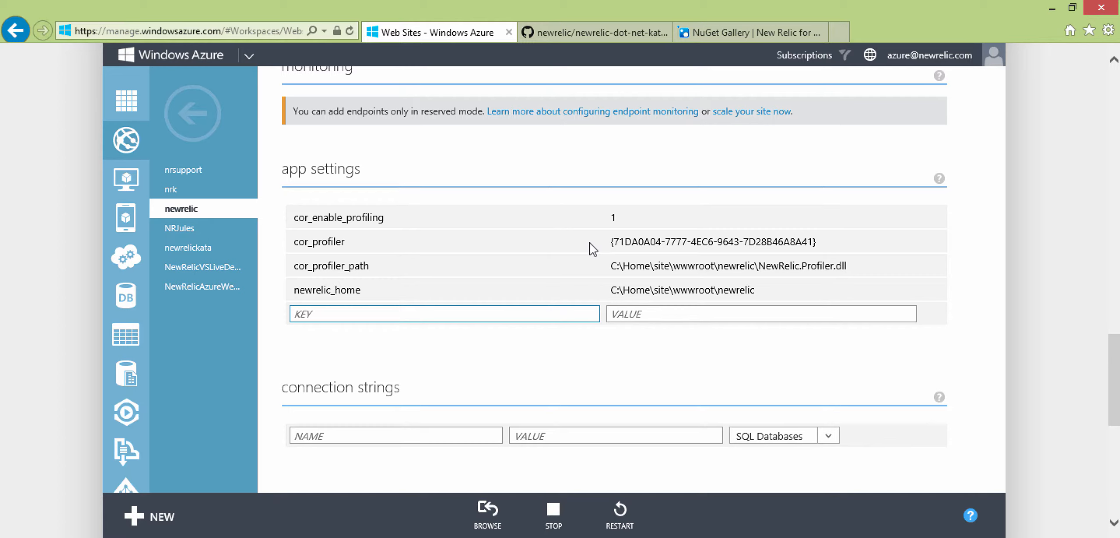
left_click(757, 266)
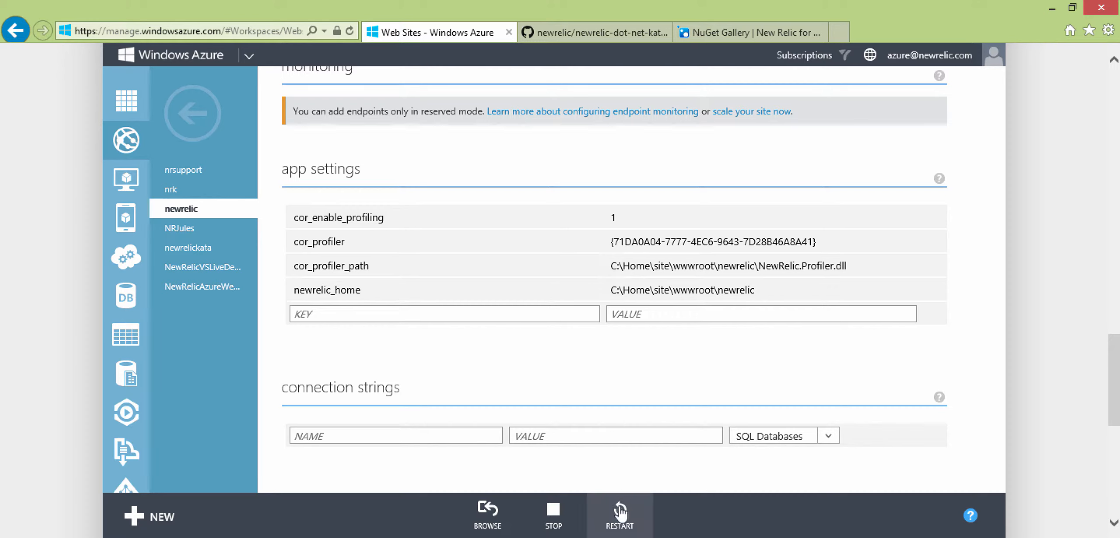
left_click(619, 513)
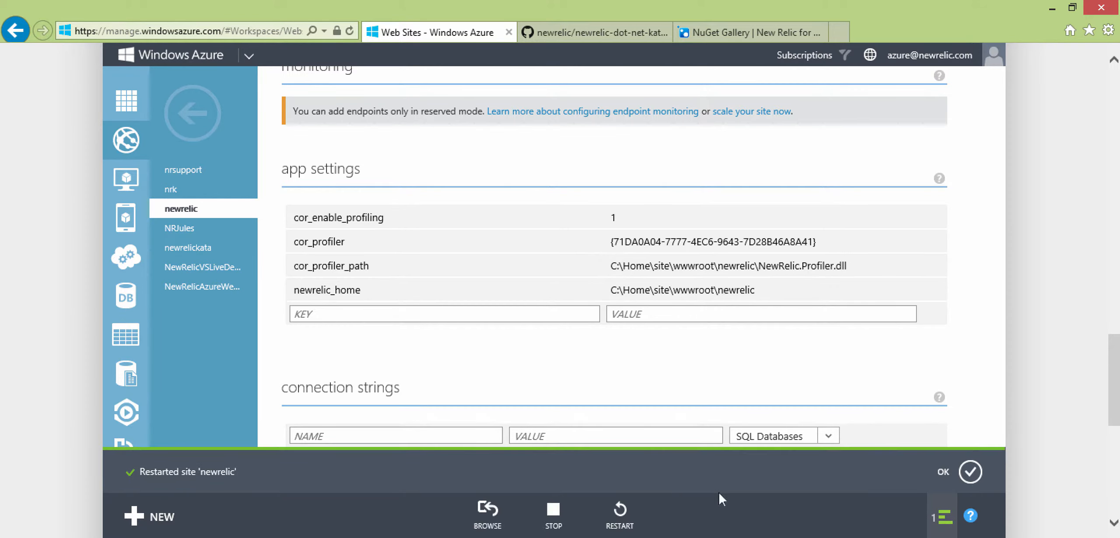
left_click(443, 240)
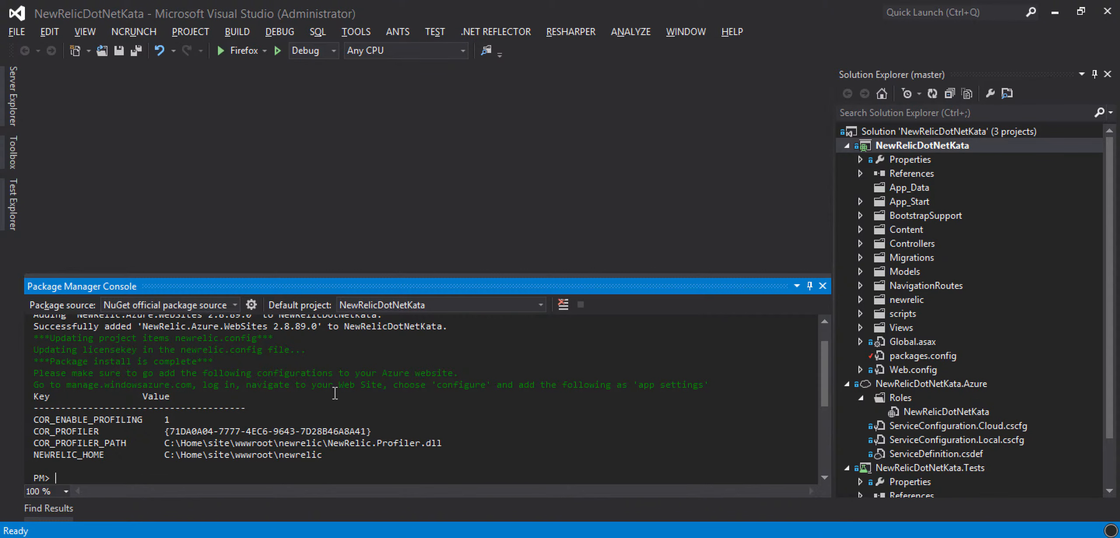
mouse_move(613, 265)
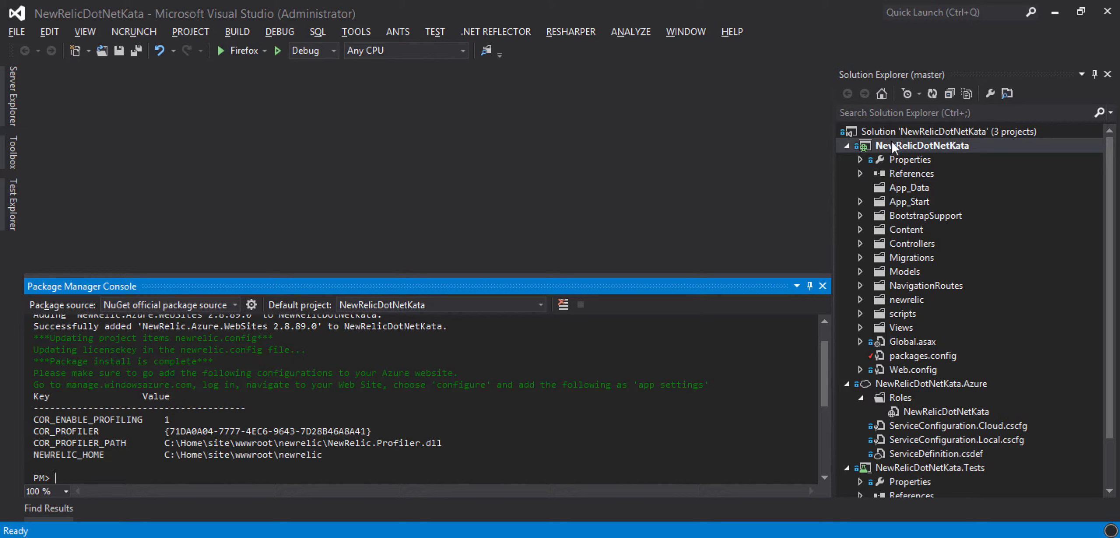
- Import the newrelic site's Web Deploy publish profile for NewRelicDotNetKata and validate the connection
right_click(929, 145)
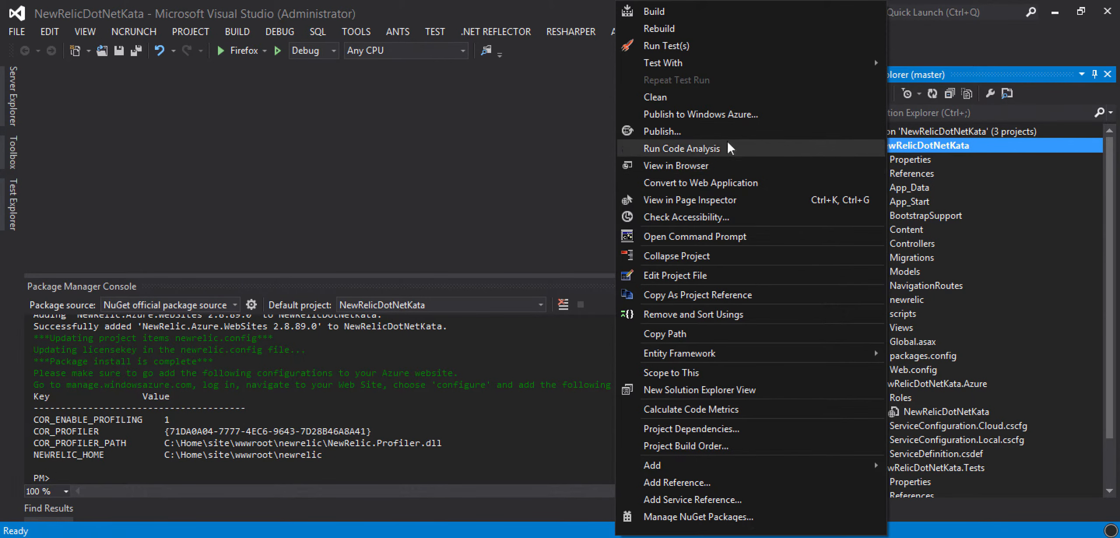
left_click(662, 131)
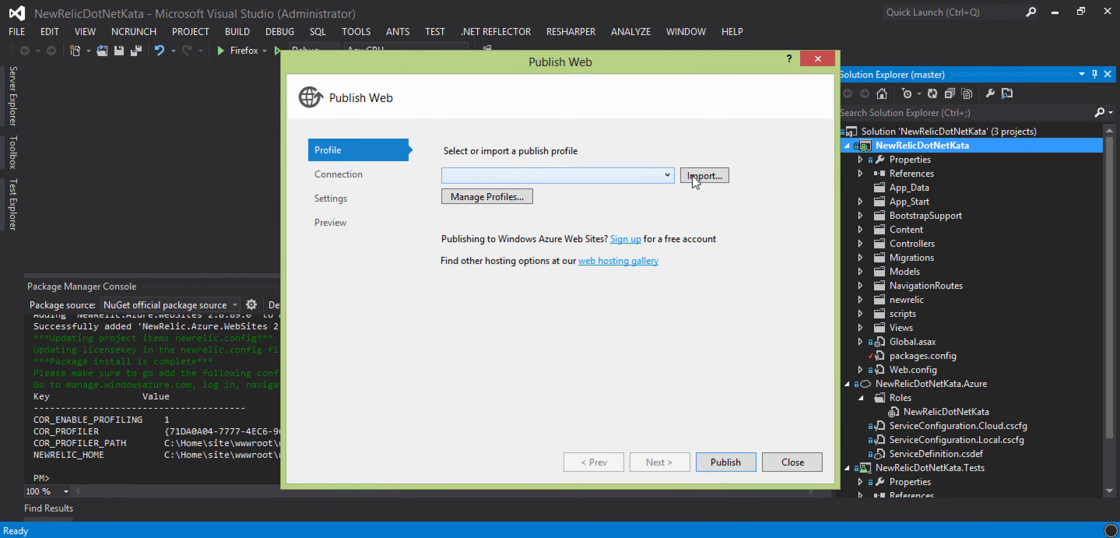
left_click(703, 176)
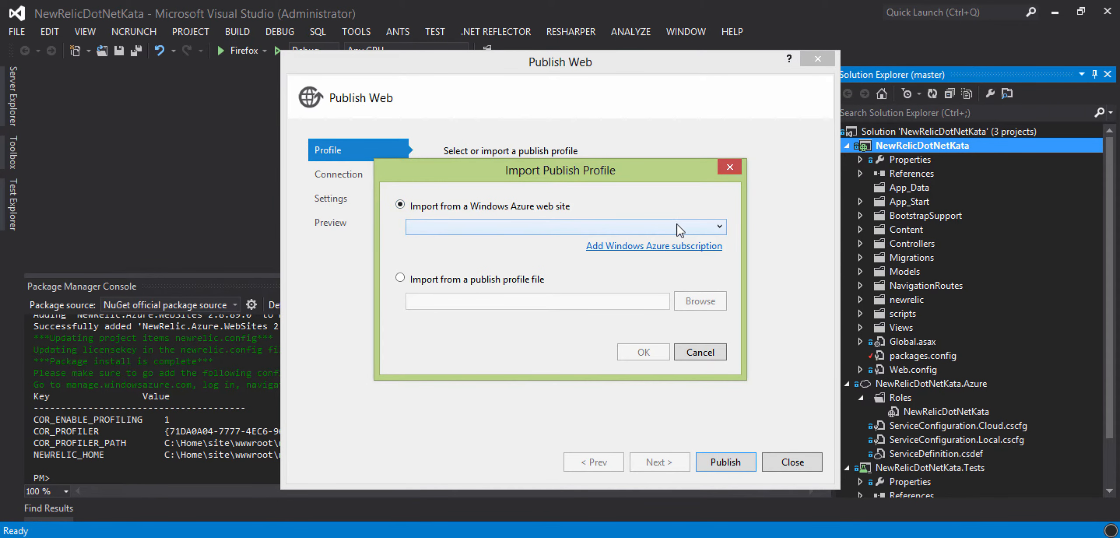
left_click(717, 226)
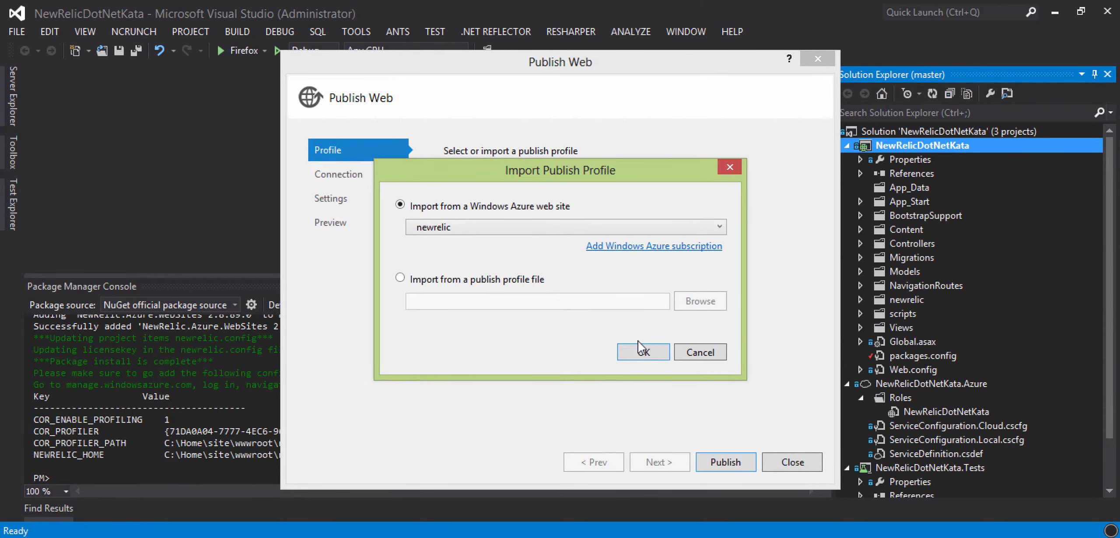
left_click(642, 352)
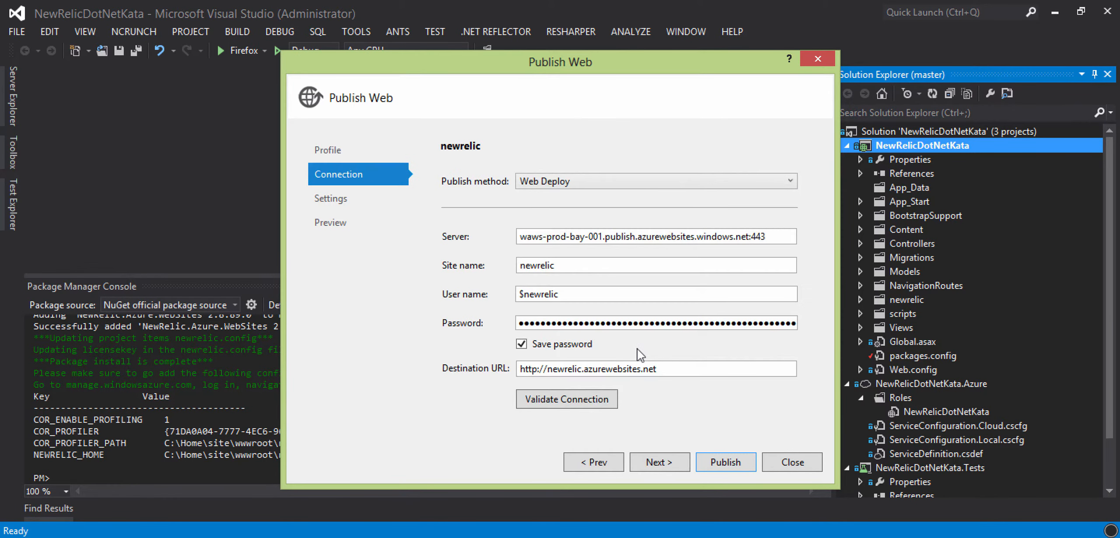
left_click(566, 398)
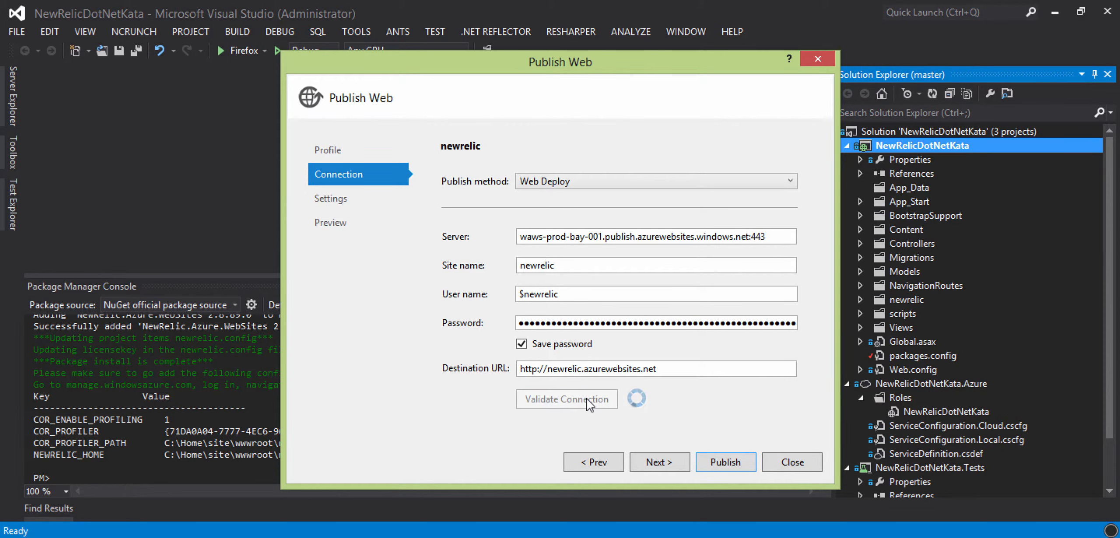
- Publish NewRelicDotNetKata to the newrelic Azure website with the imported profile
left_click(792, 462)
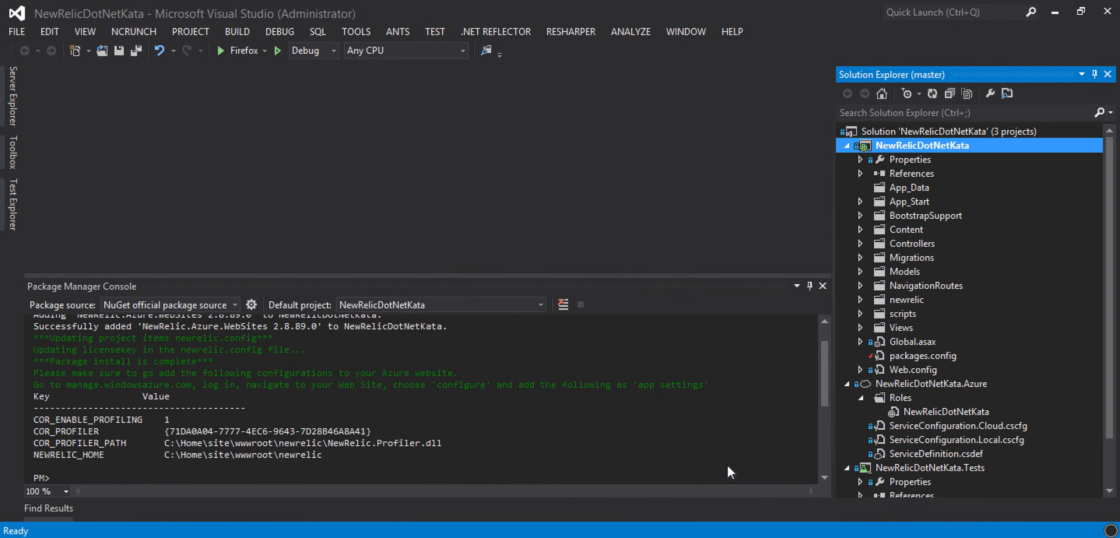
mouse_move(290, 369)
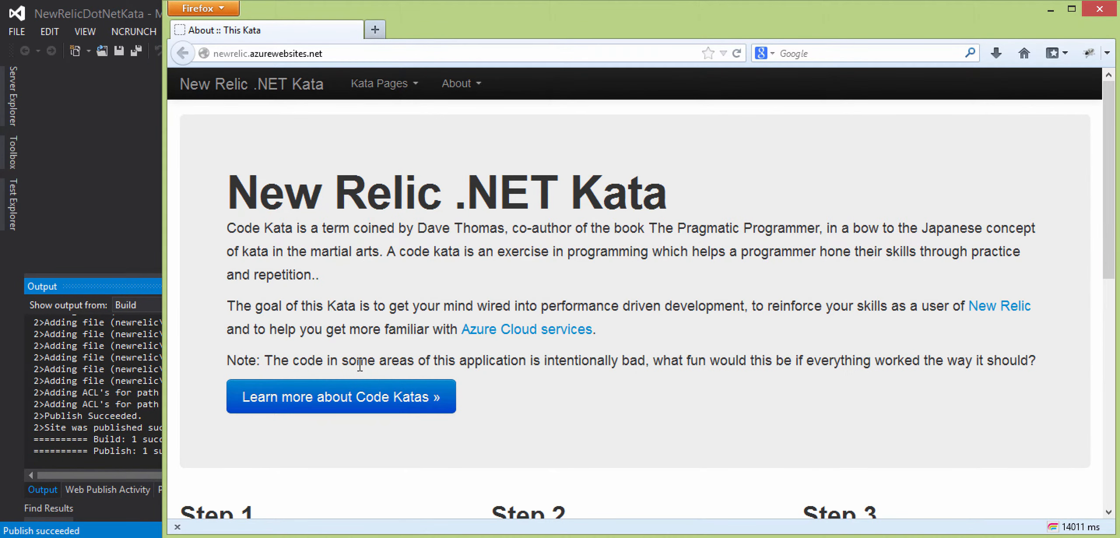
mouse_move(540, 348)
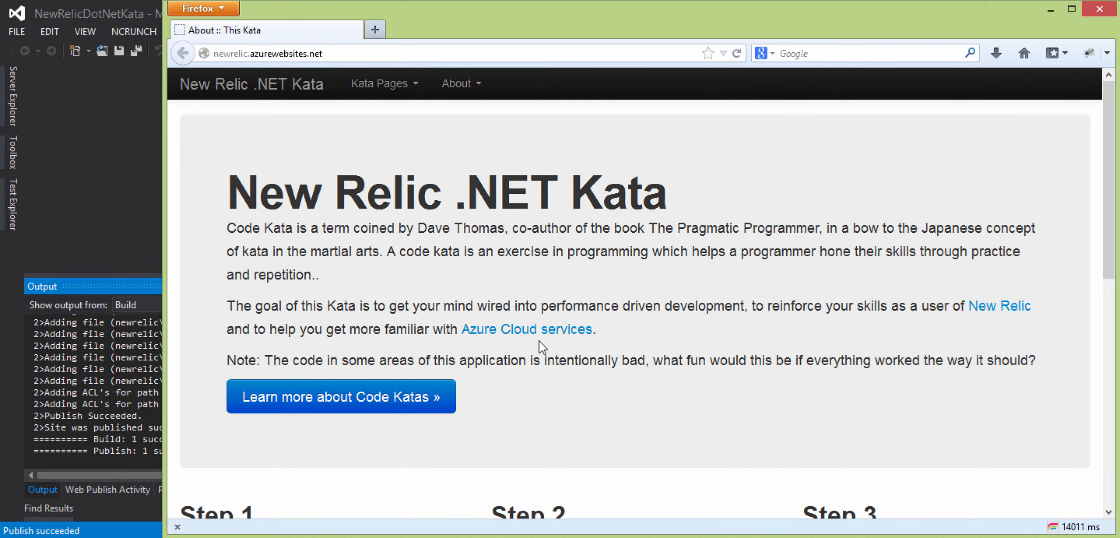
mouse_move(484, 212)
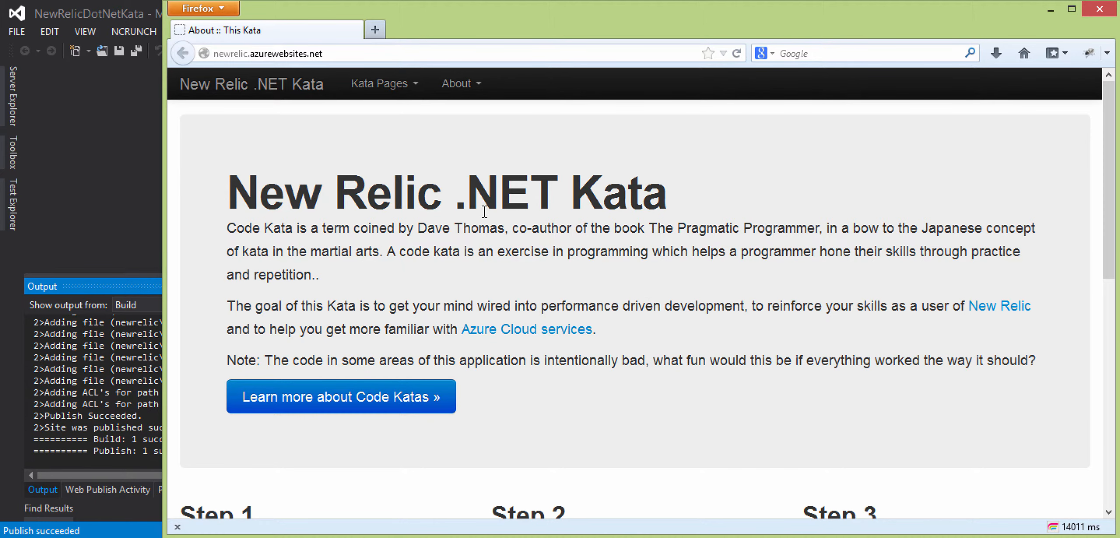
- View the About New Relic and About Windows Azure pages on newrelic.azurewebsites.net
scroll("down", 3)
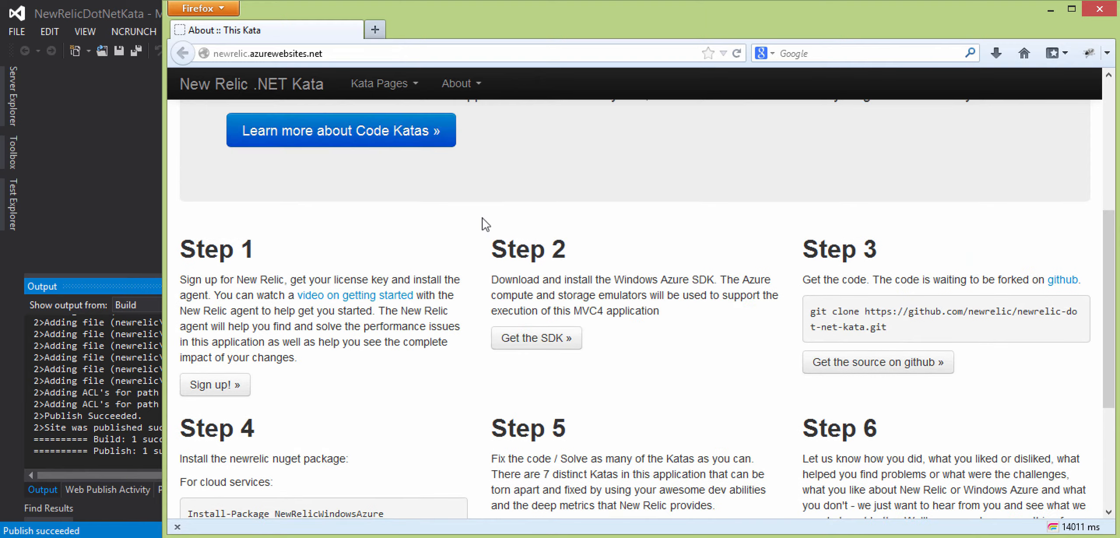
left_click(458, 82)
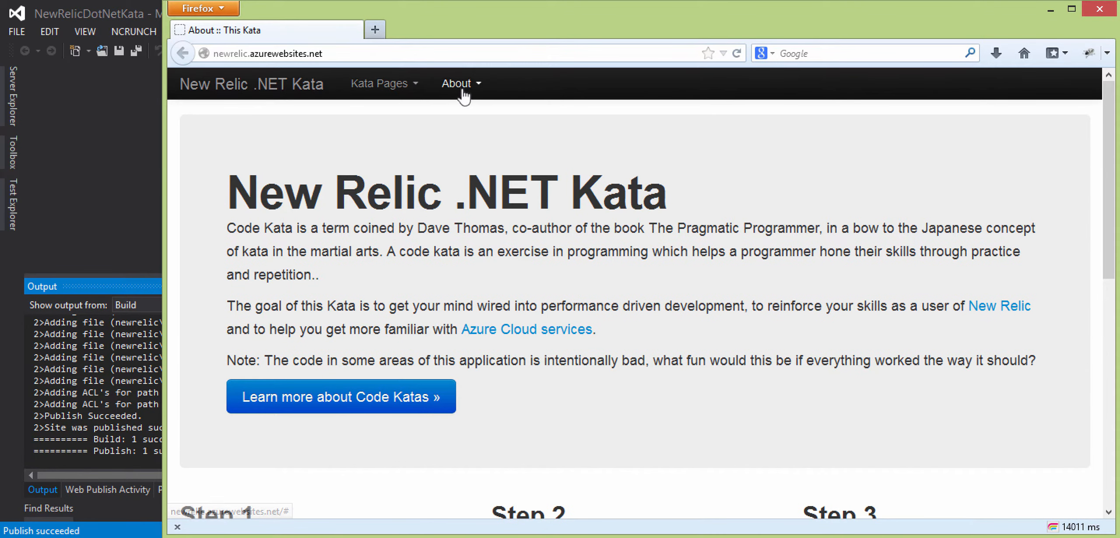
left_click(457, 83)
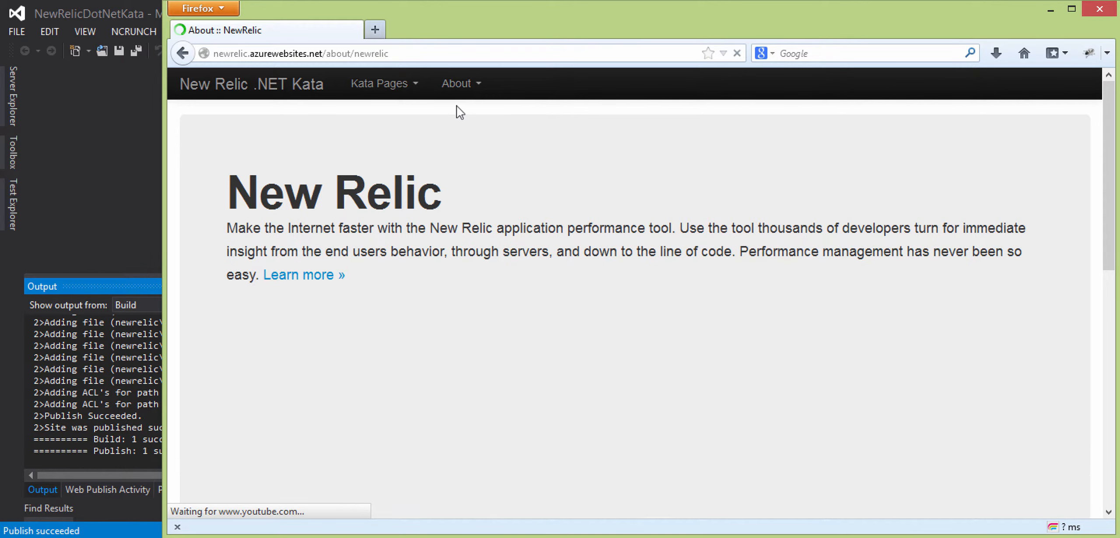
left_click(460, 83)
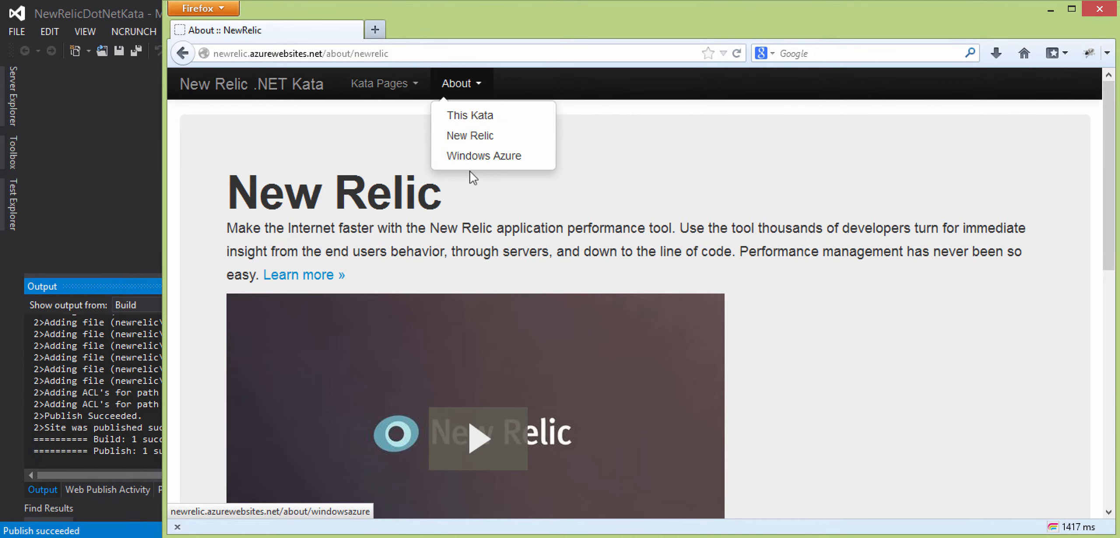
left_click(483, 156)
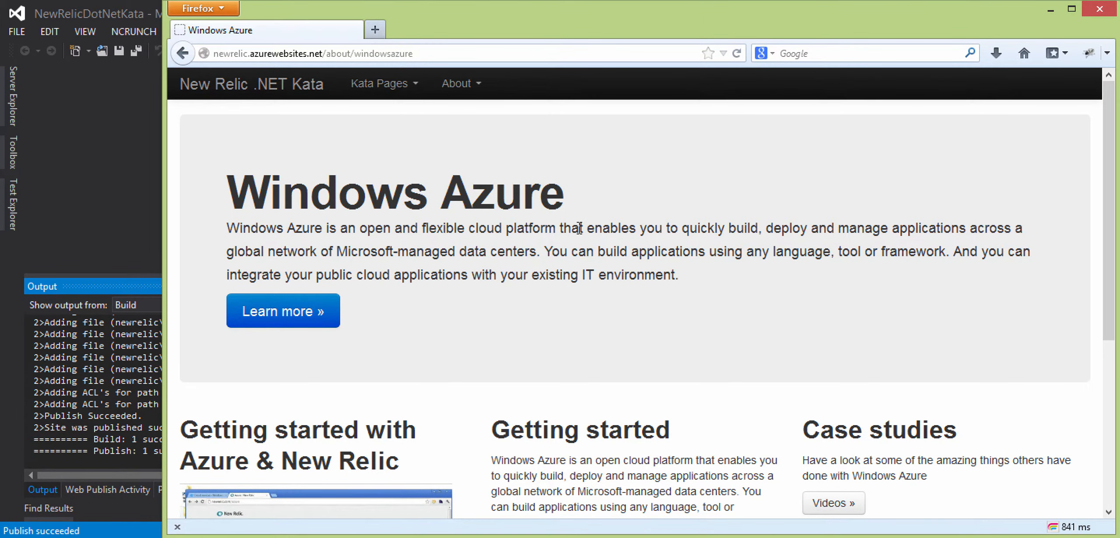
scroll("down", 3)
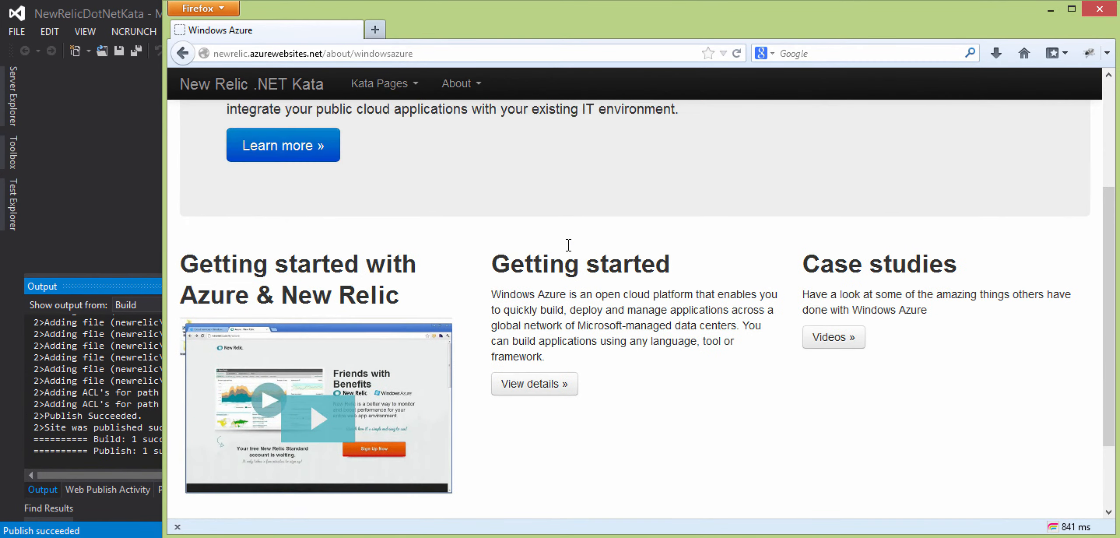
scroll("up", 3)
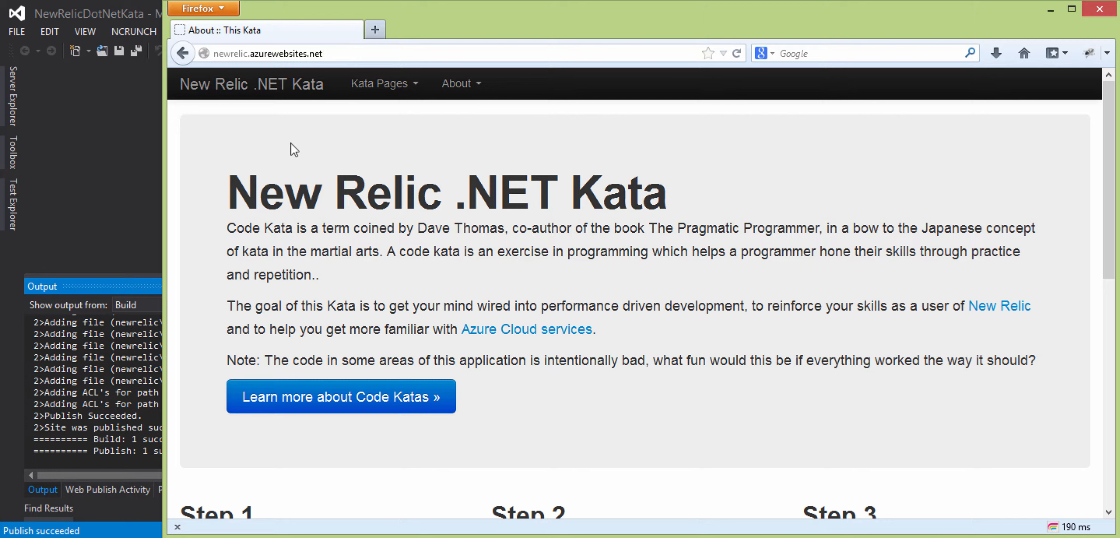
mouse_move(357, 88)
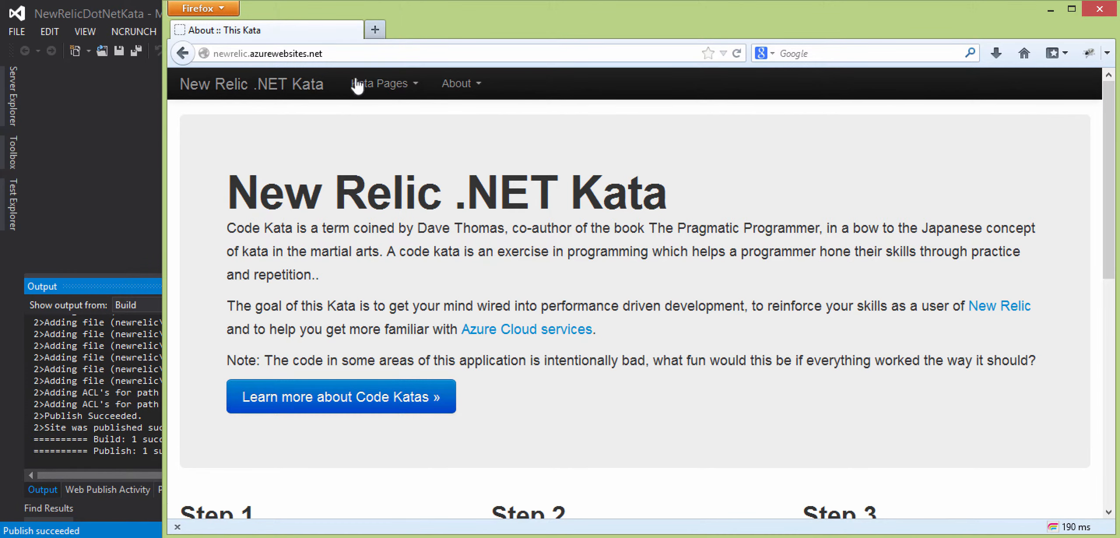
- Open The Connection, then The Request, from the Kata Pages dropdown
left_click(380, 83)
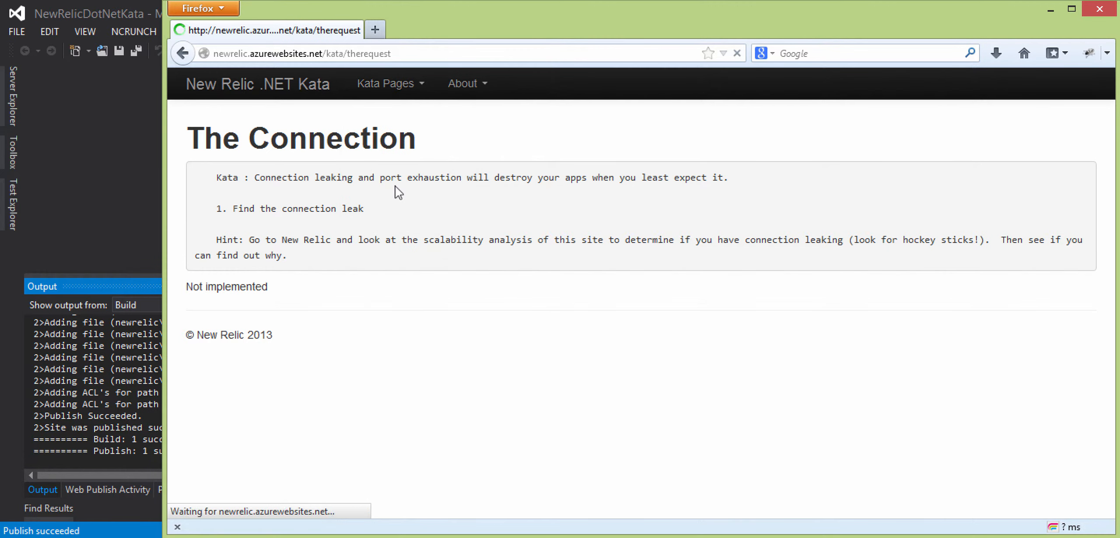
left_click(390, 82)
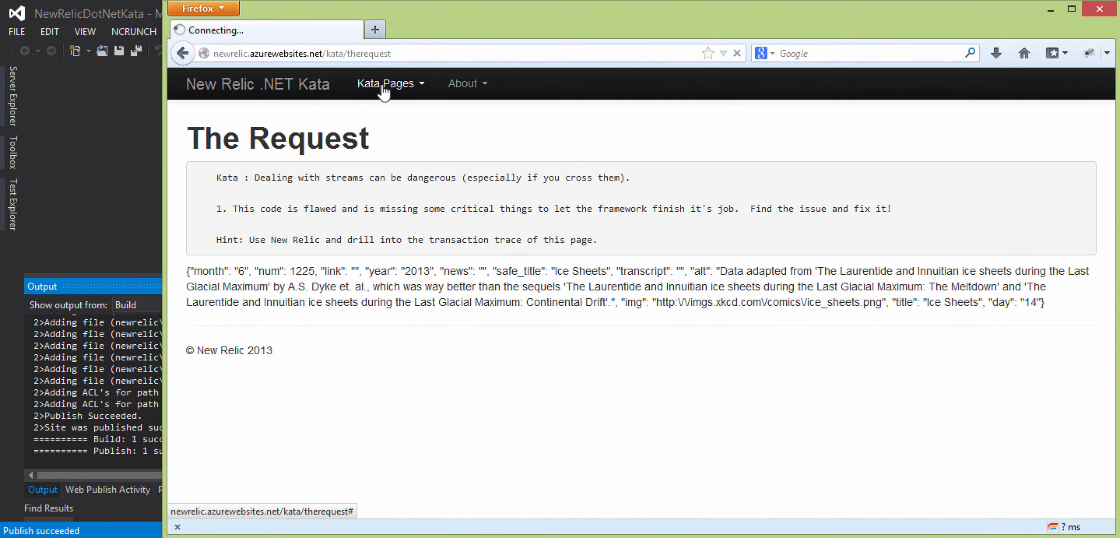
left_click(390, 83)
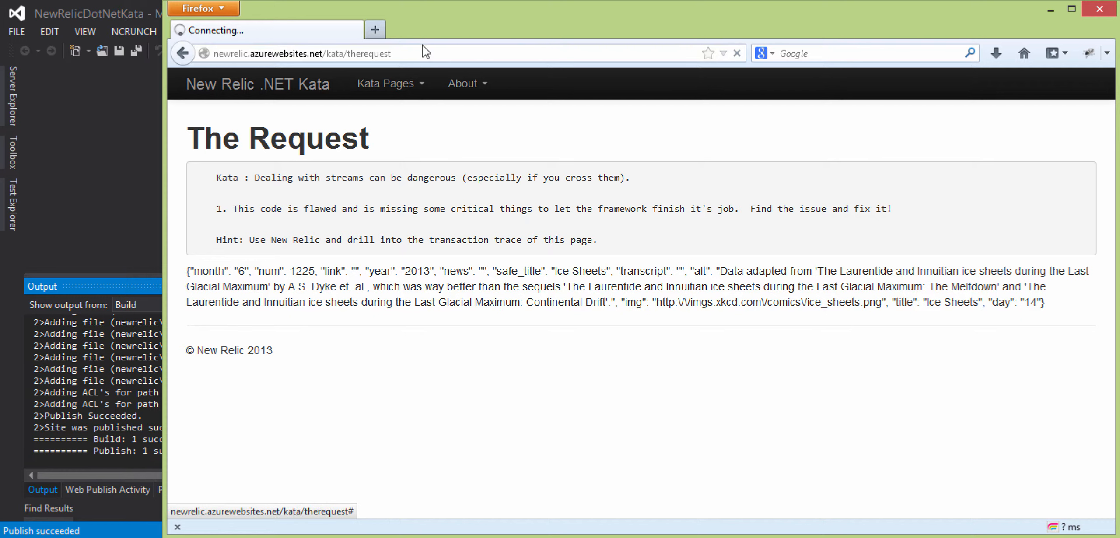
mouse_move(416, 98)
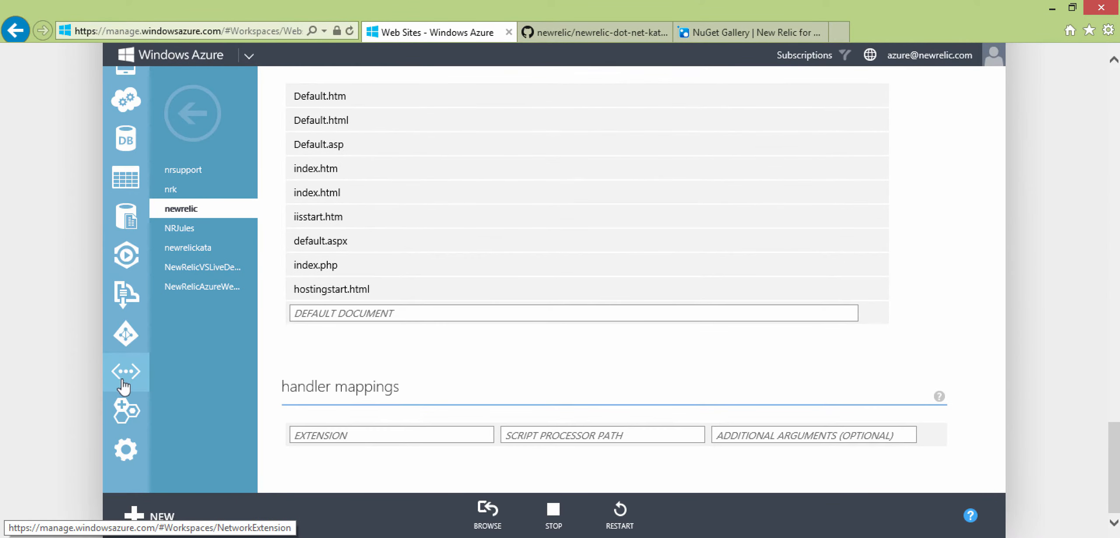
- Open the New Relic websites add-on dashboard from the portal's ADD-ONS list
left_click(125, 411)
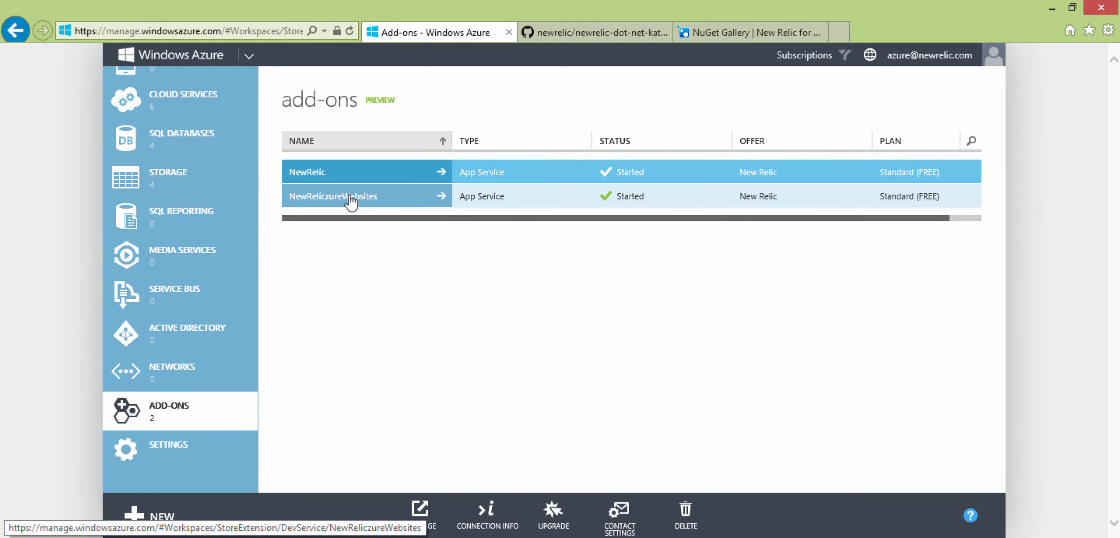
left_click(350, 196)
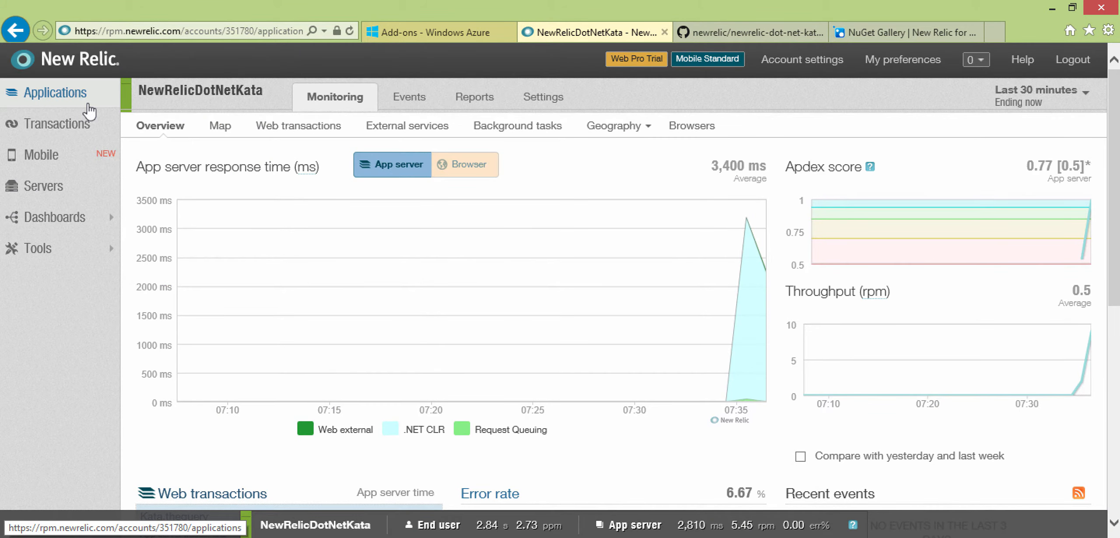
- Show the Trace details tab for the 14,200 ms Kata.theloop transaction trace
scroll("down", 3)
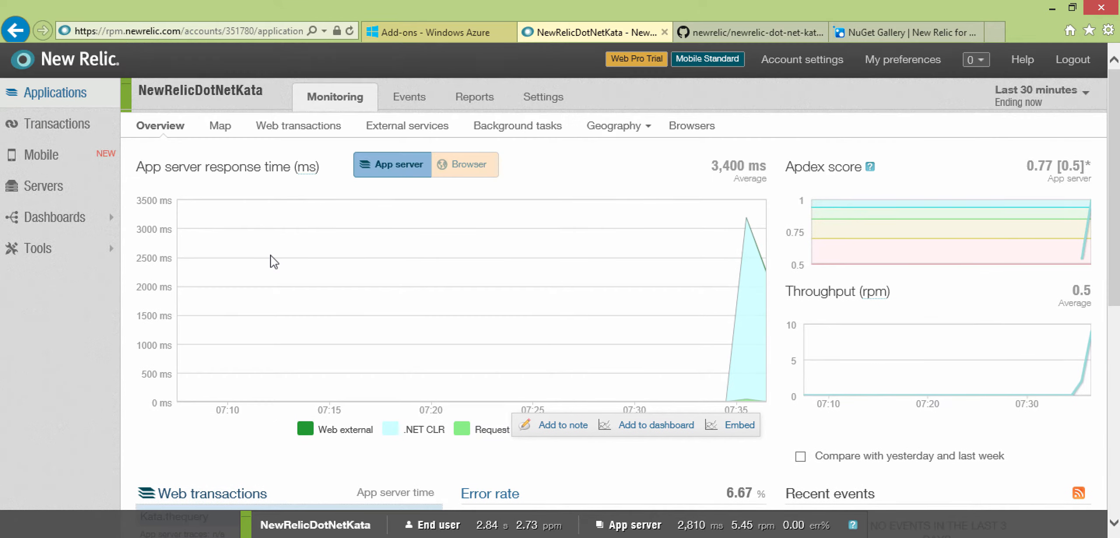
scroll("down", 3)
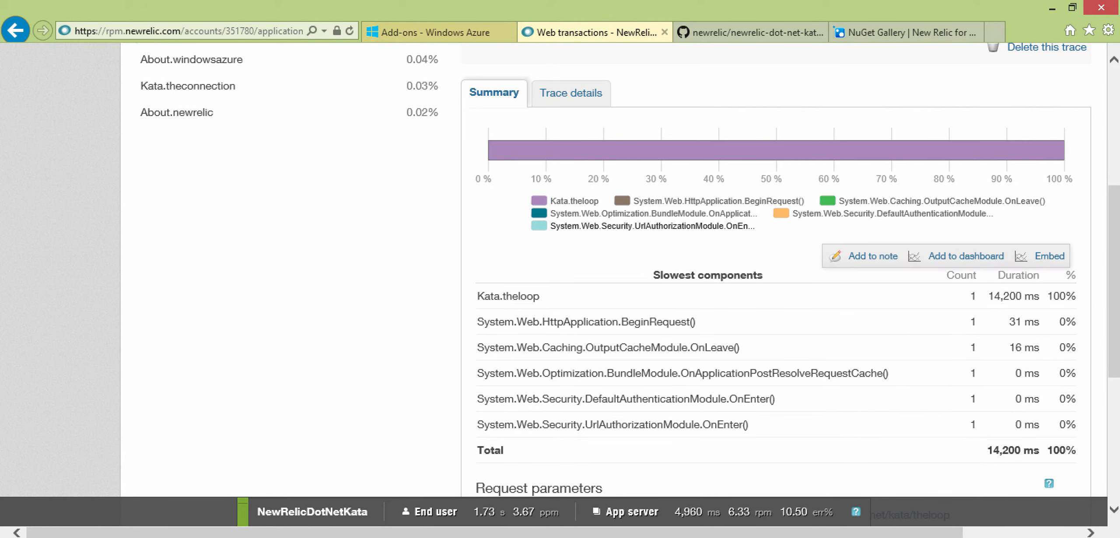
left_click(571, 93)
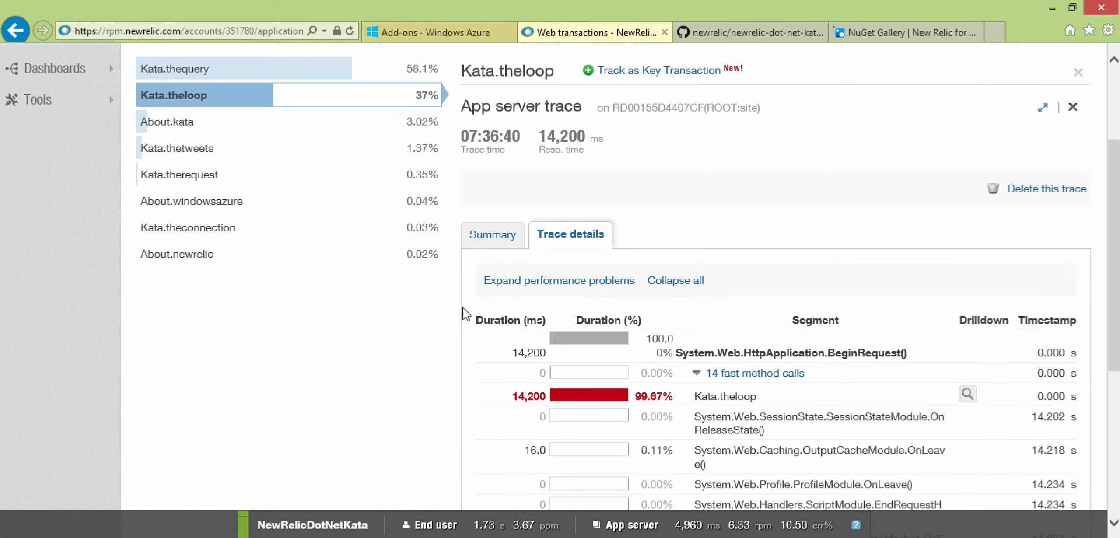
mouse_move(286, 222)
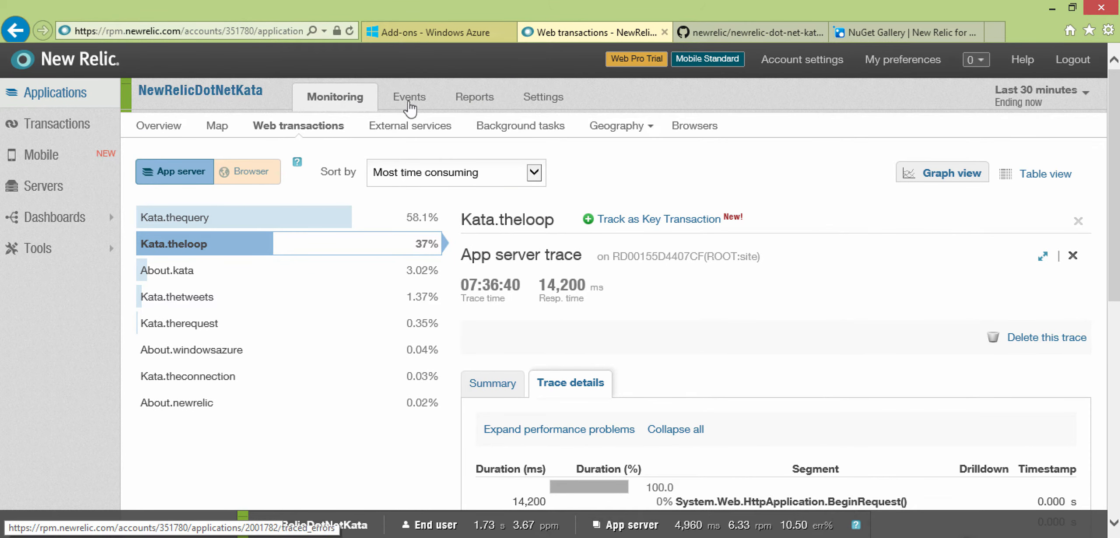
- Open the Kata.thequery InvalidOperationException row from the Events errors table
left_click(409, 97)
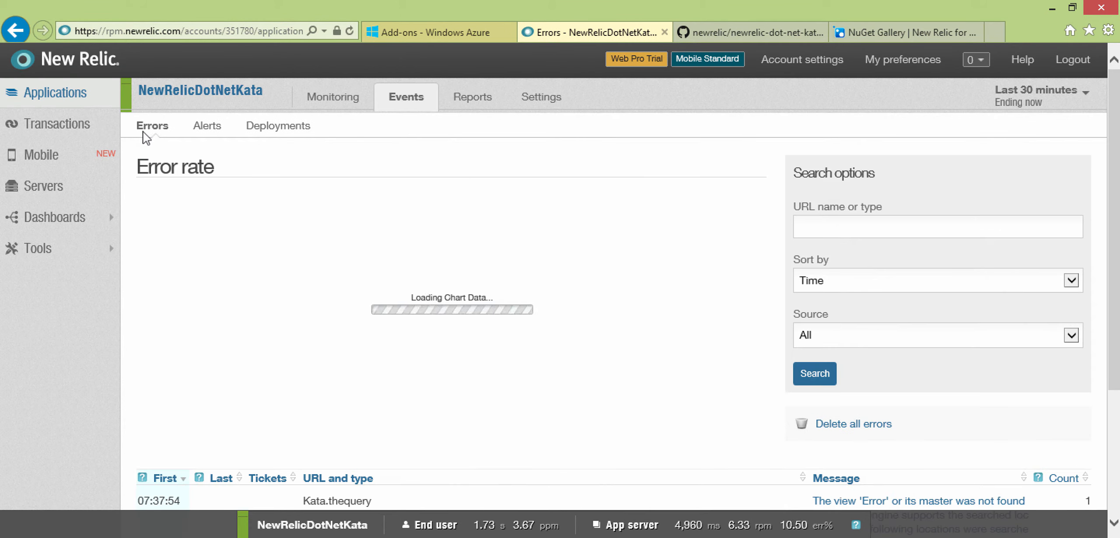
scroll("down", 3)
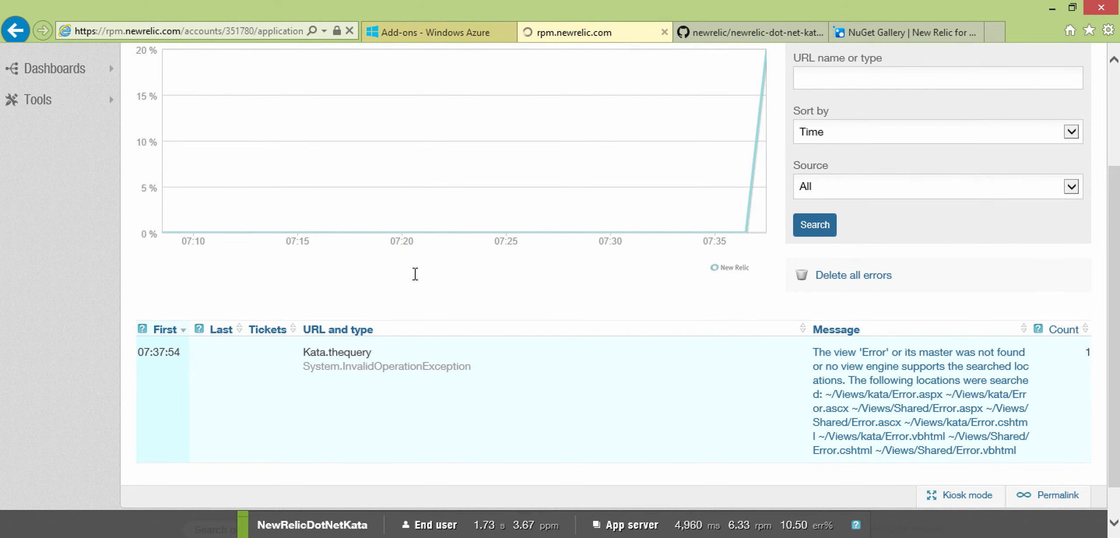
left_click(337, 352)
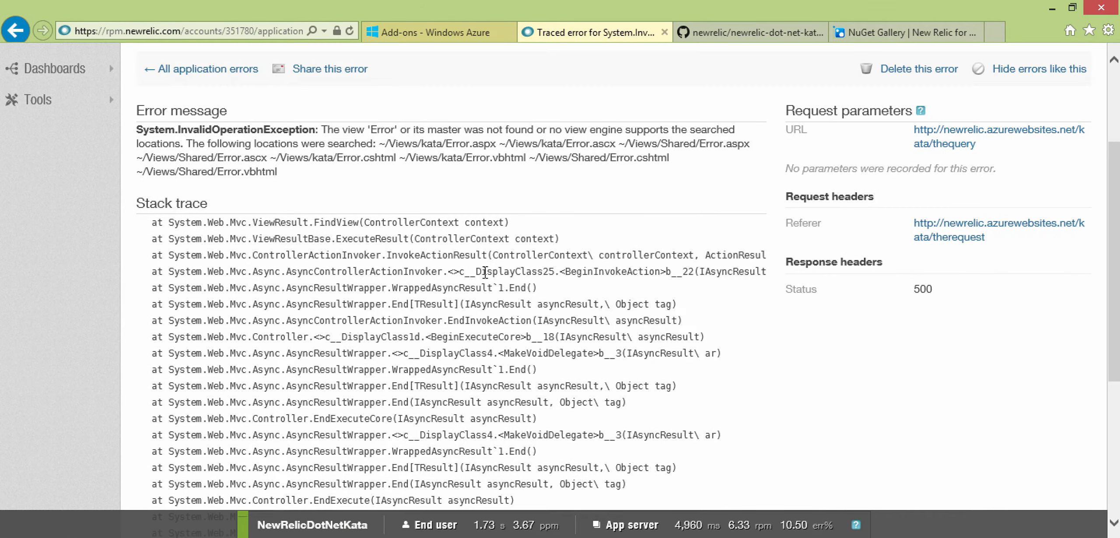
mouse_move(381, 128)
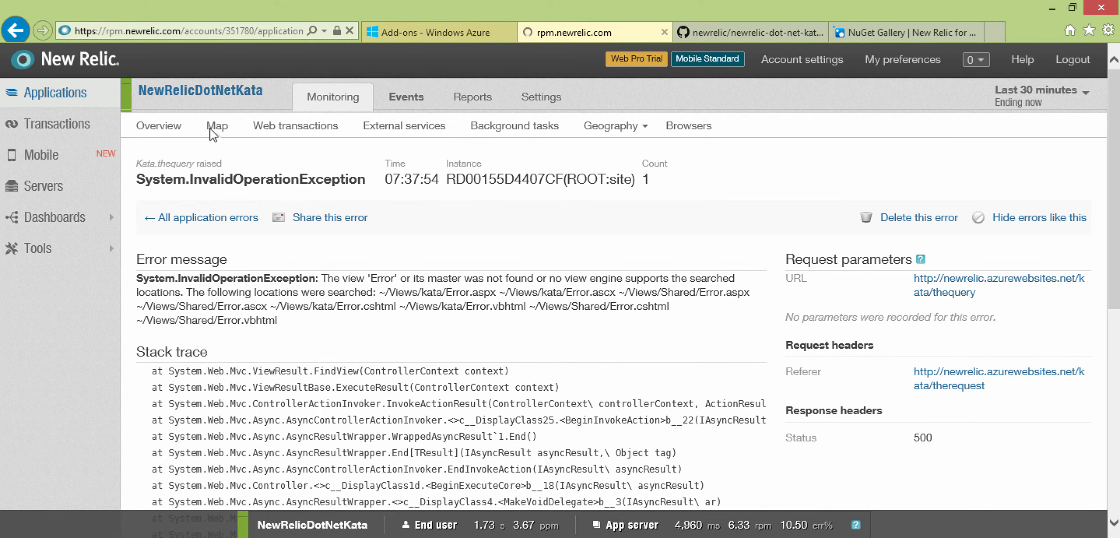
- View the NewRelicDotNetKata service map with its twitter.com and xkcd.com externals
left_click(160, 125)
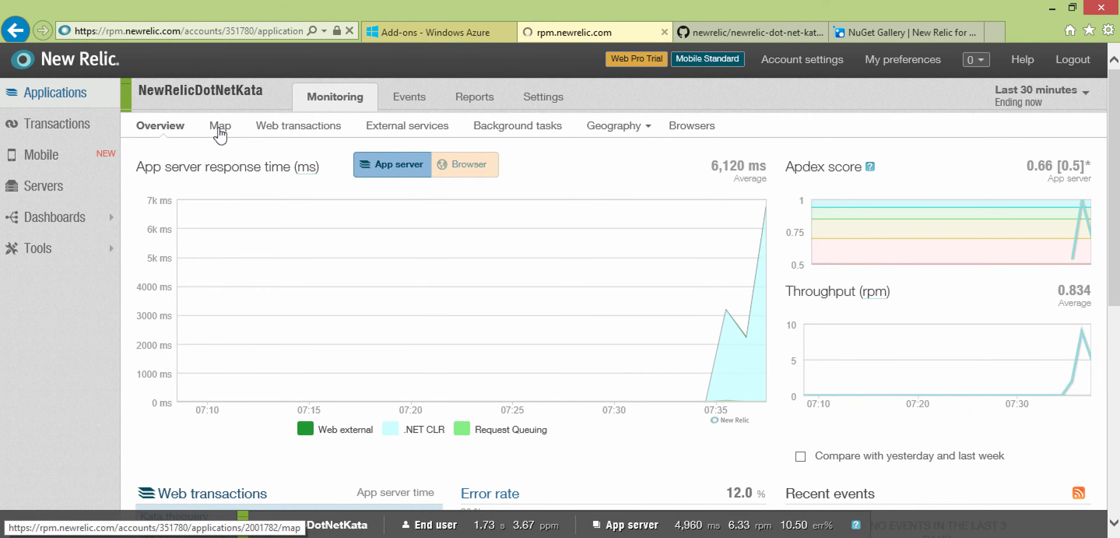
left_click(218, 125)
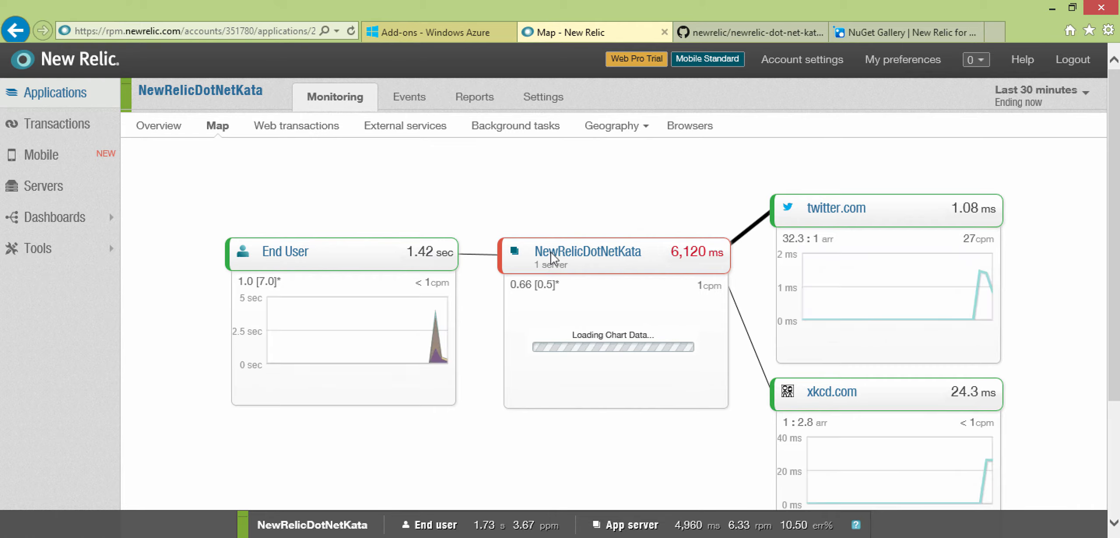
scroll("down", 3)
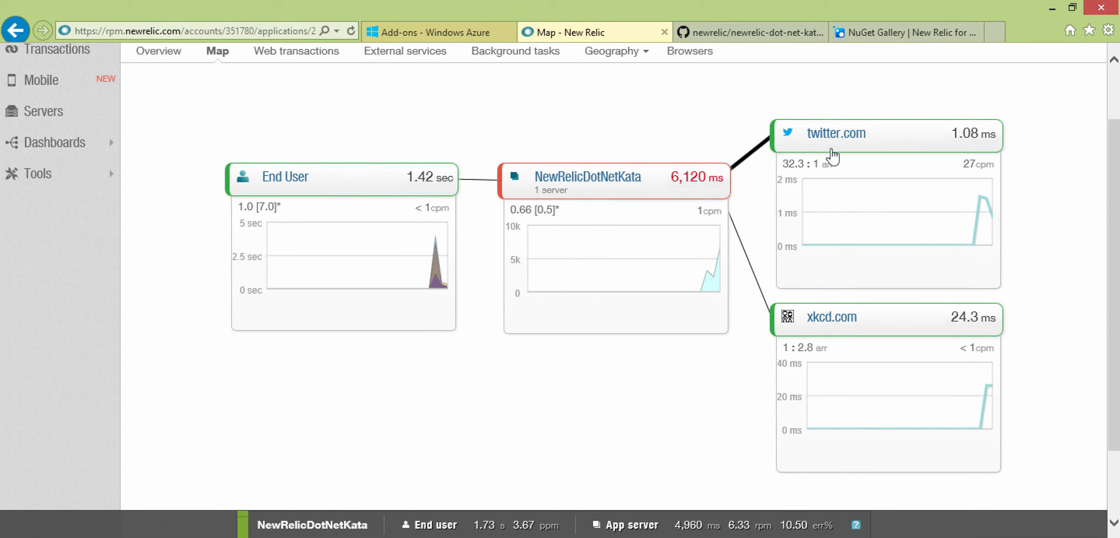
mouse_move(983, 229)
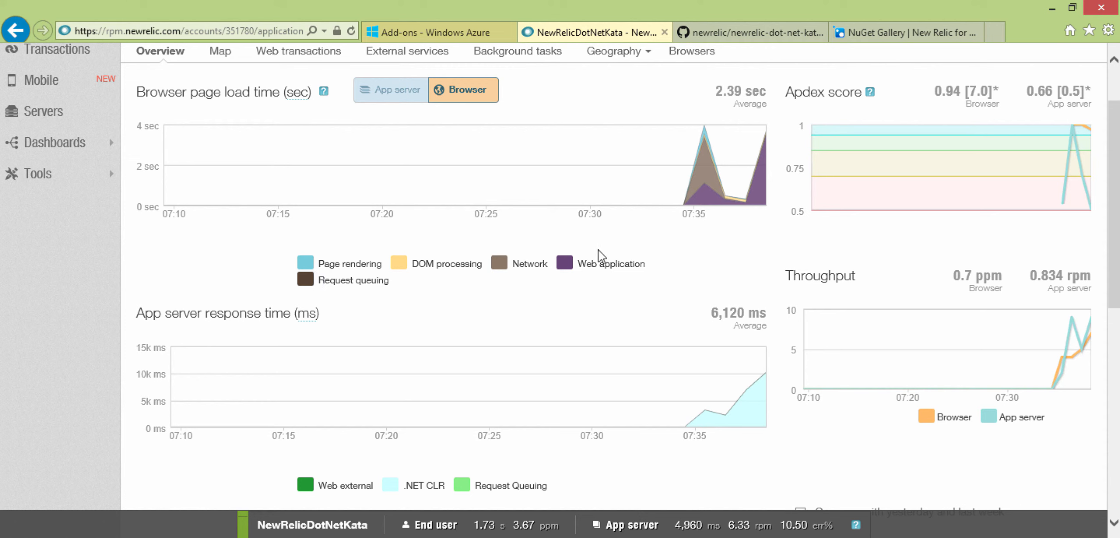
scroll("down", 3)
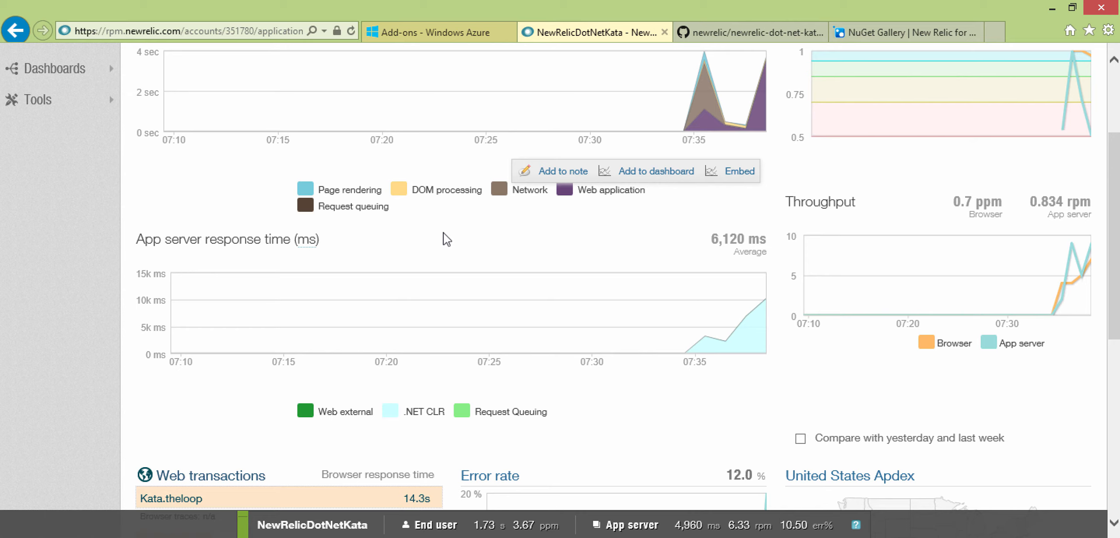
mouse_move(579, 176)
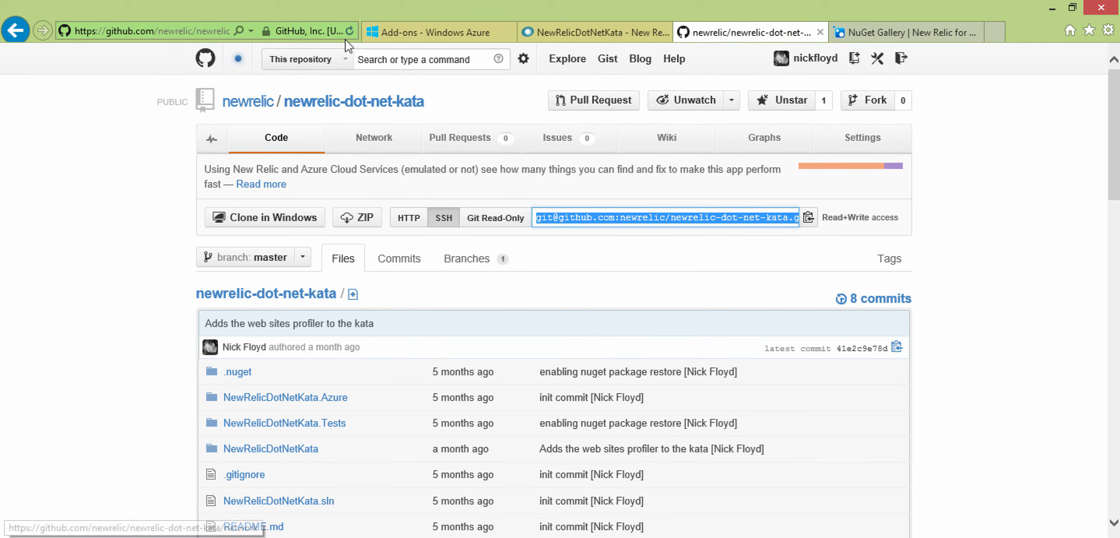
mouse_move(284, 125)
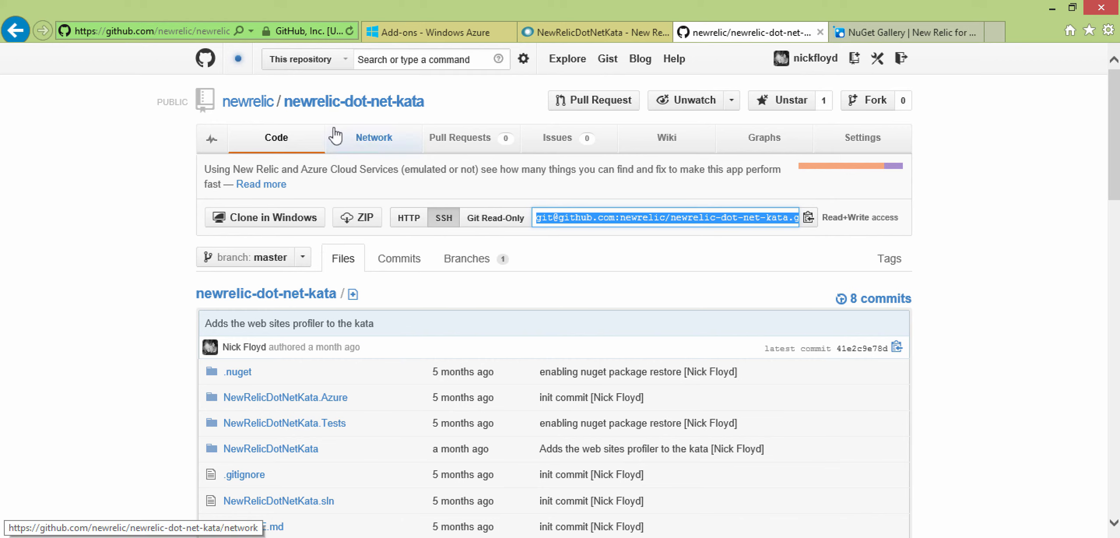
mouse_move(402, 348)
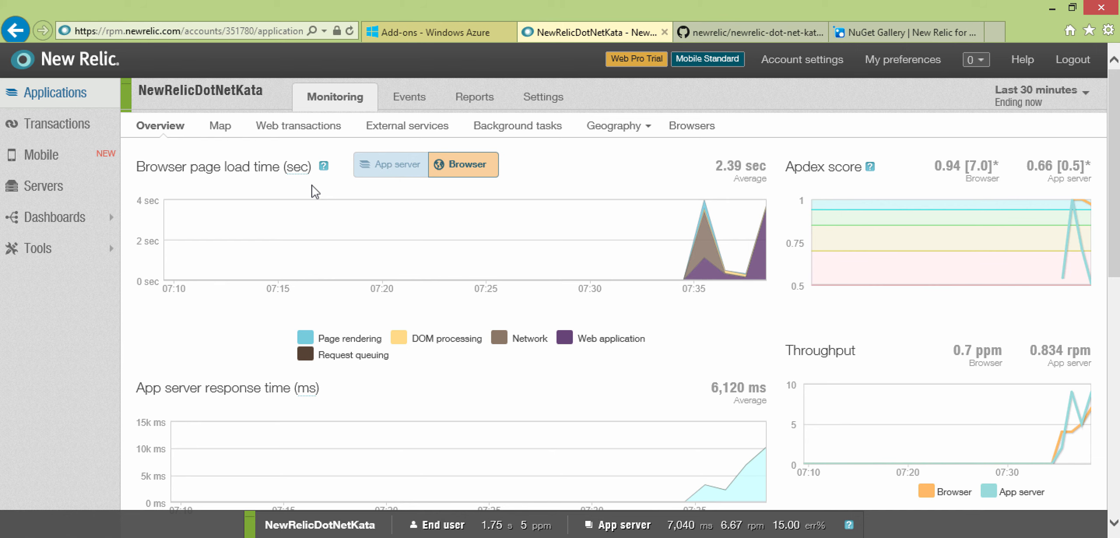
- Scroll the Overview to Web transactions, led by Kata.theloop, and the 12% error rate
scroll("down", 3)
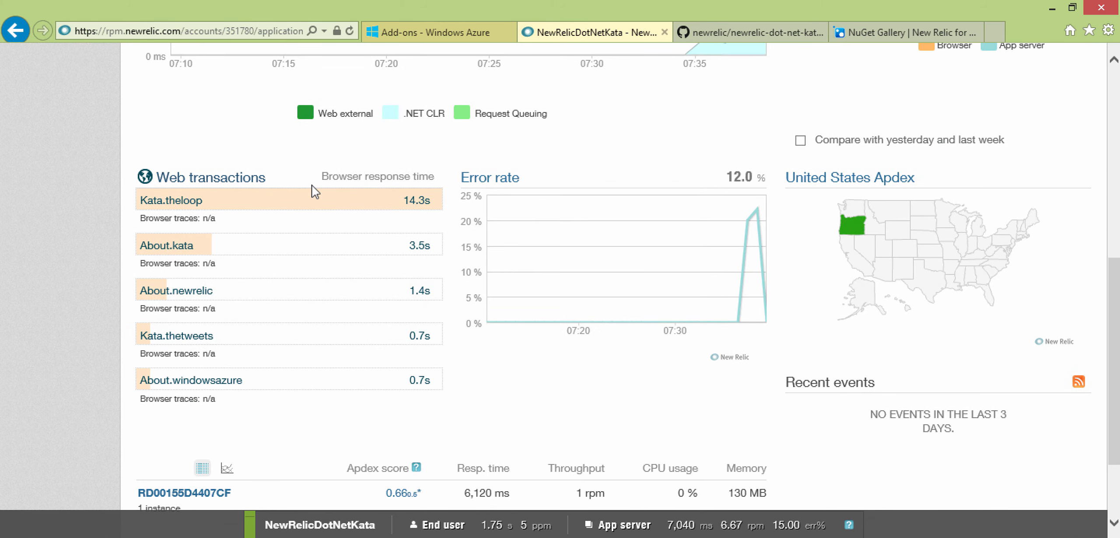